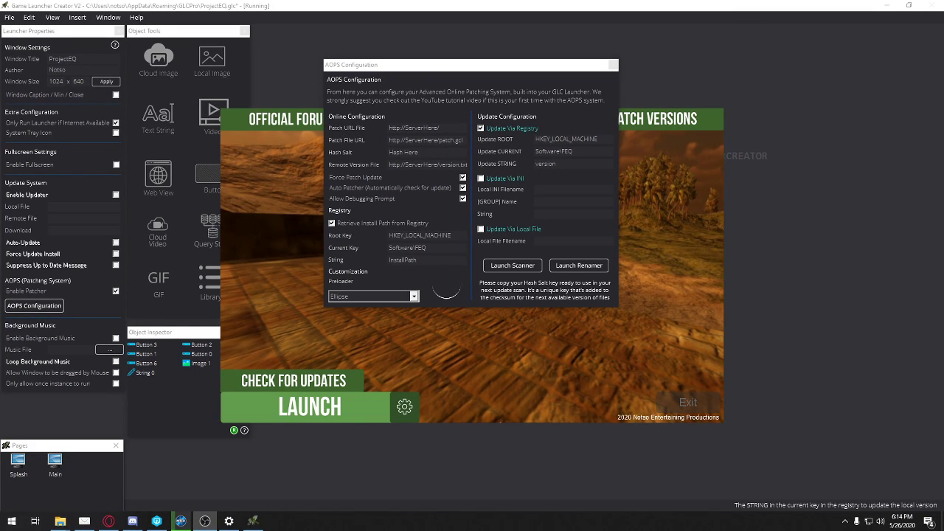
mouse_move(436, 261)
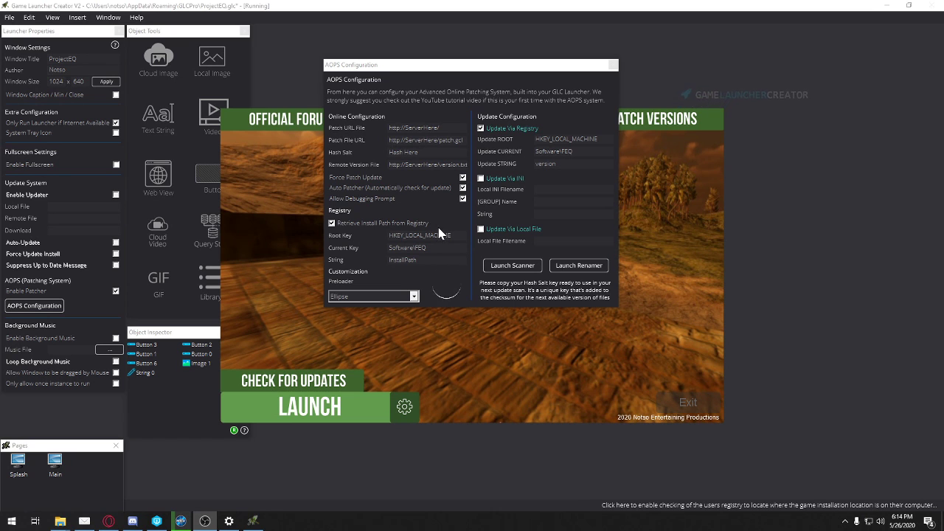
mouse_move(465, 71)
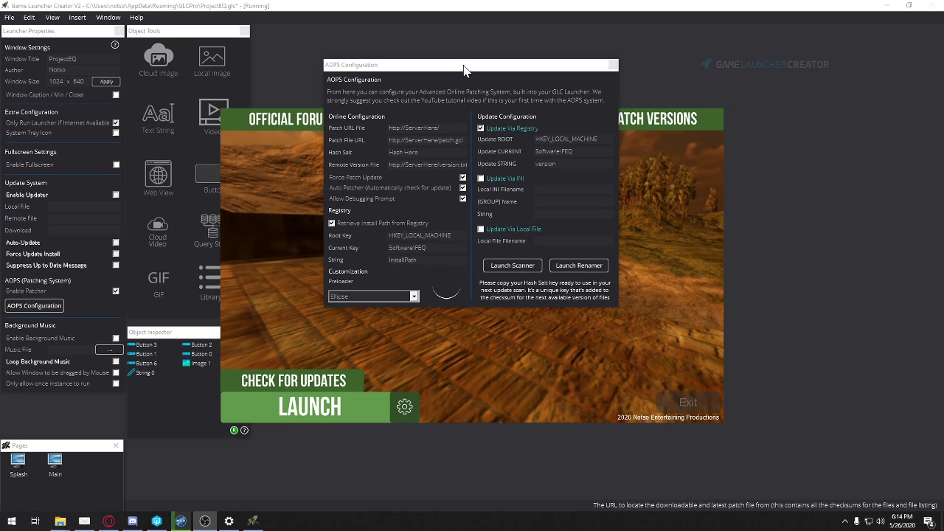
- Move the patch configuration window aside and browse into the build folder
left_click_drag(465, 67, 435, 84)
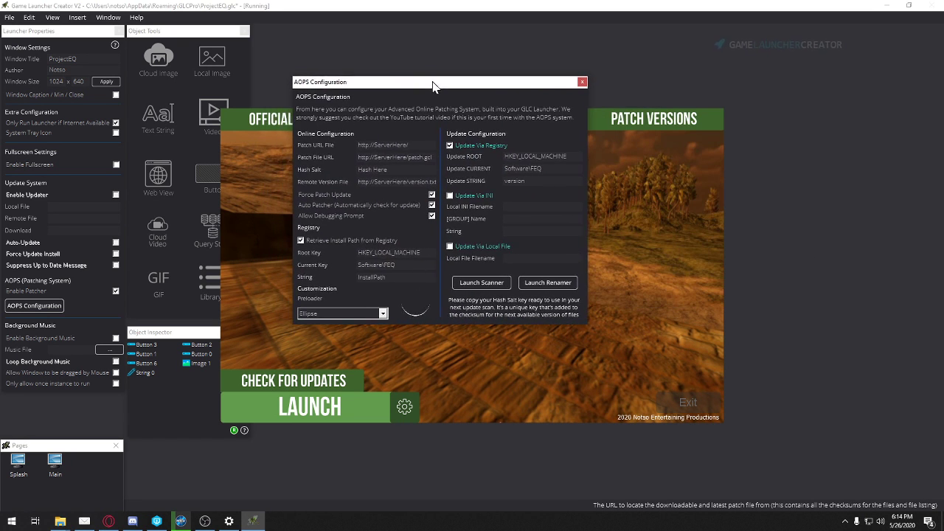
left_click_drag(440, 83, 390, 118)
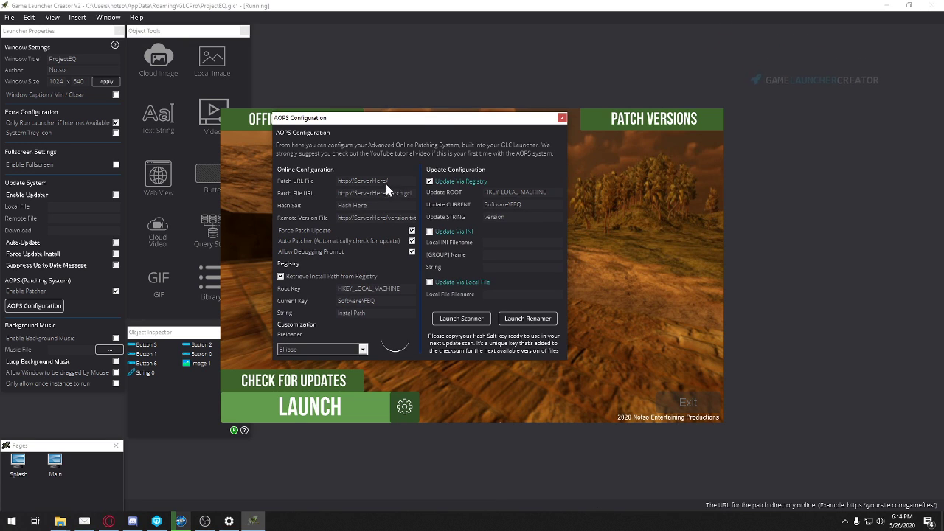
mouse_move(318, 187)
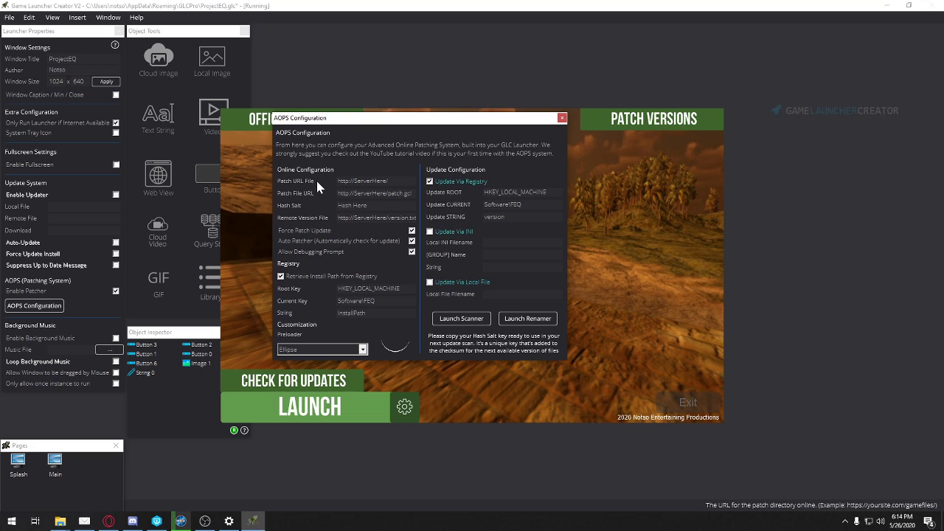
mouse_move(395, 202)
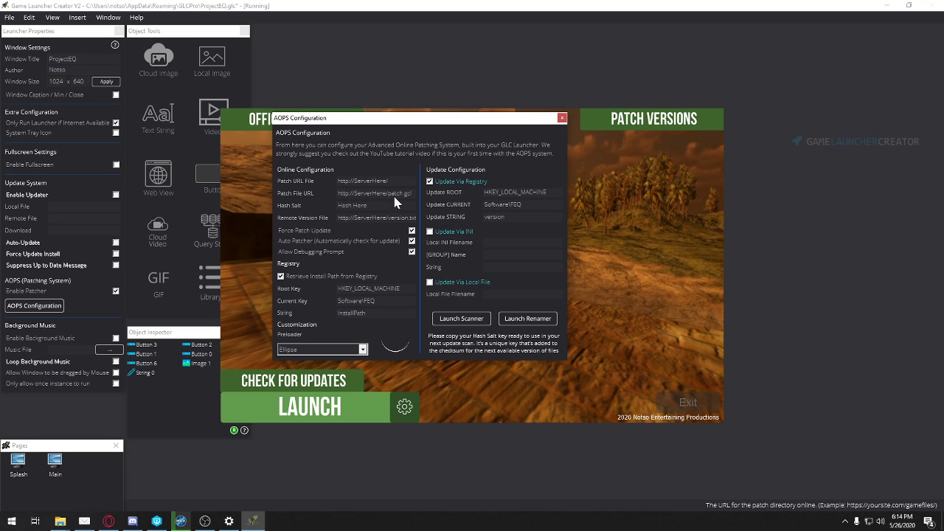
left_click(376, 180)
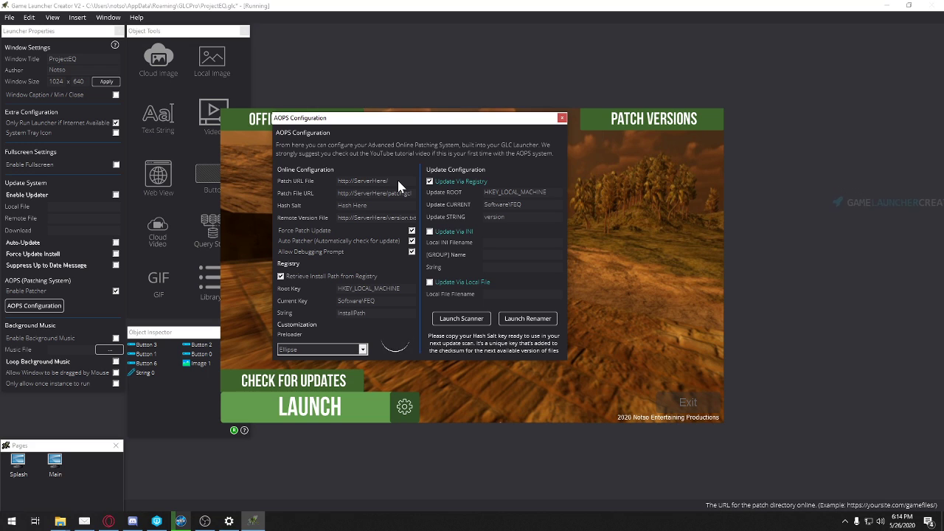
mouse_move(395, 201)
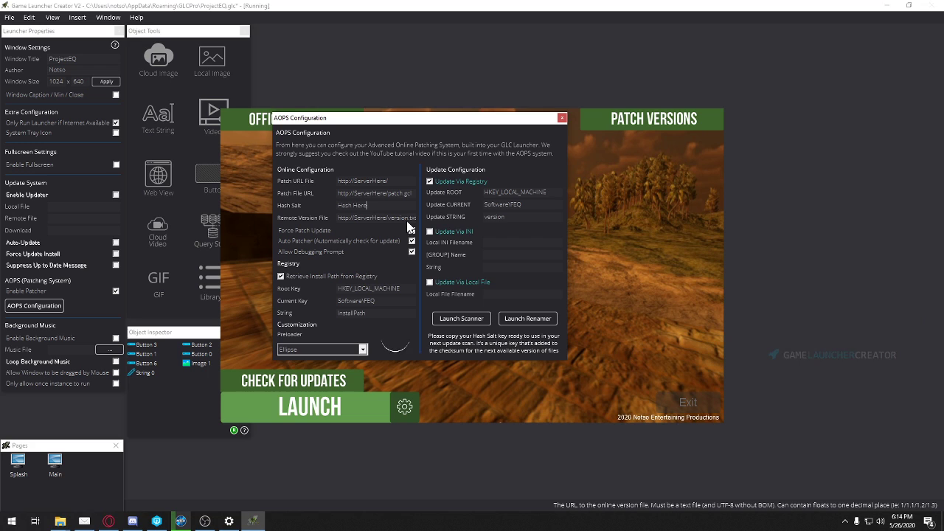
mouse_move(389, 221)
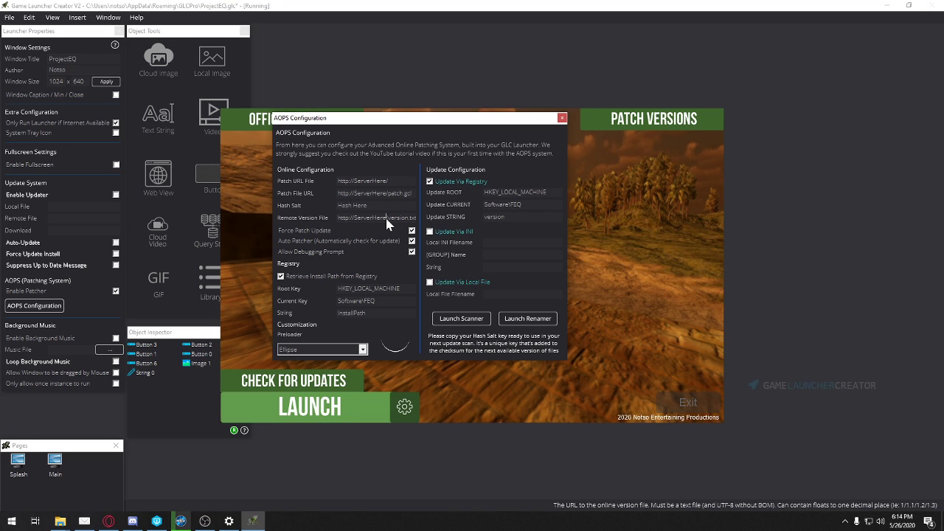
double_click(398, 219)
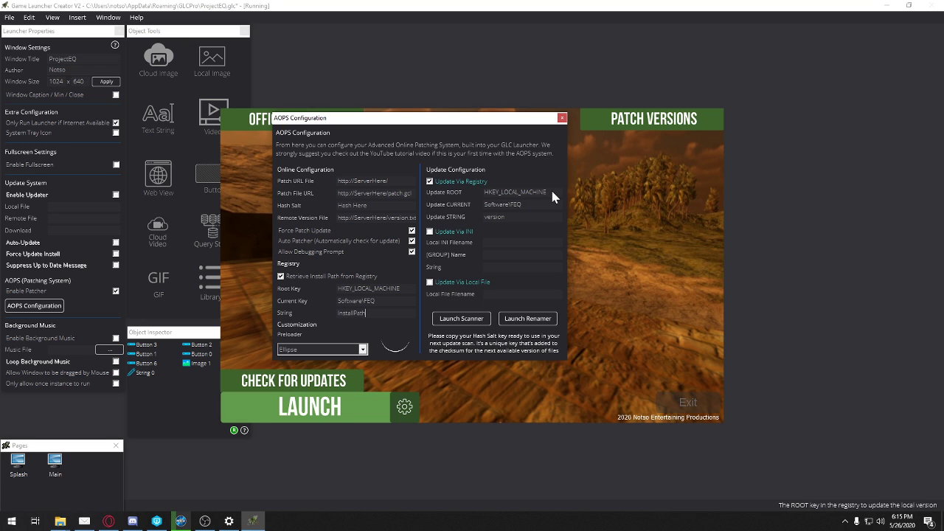
mouse_move(502, 221)
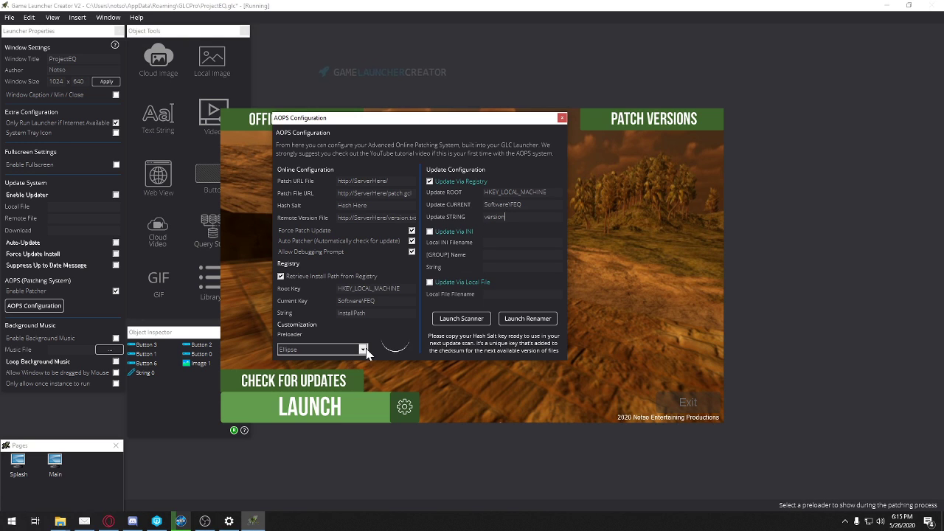
left_click(363, 348)
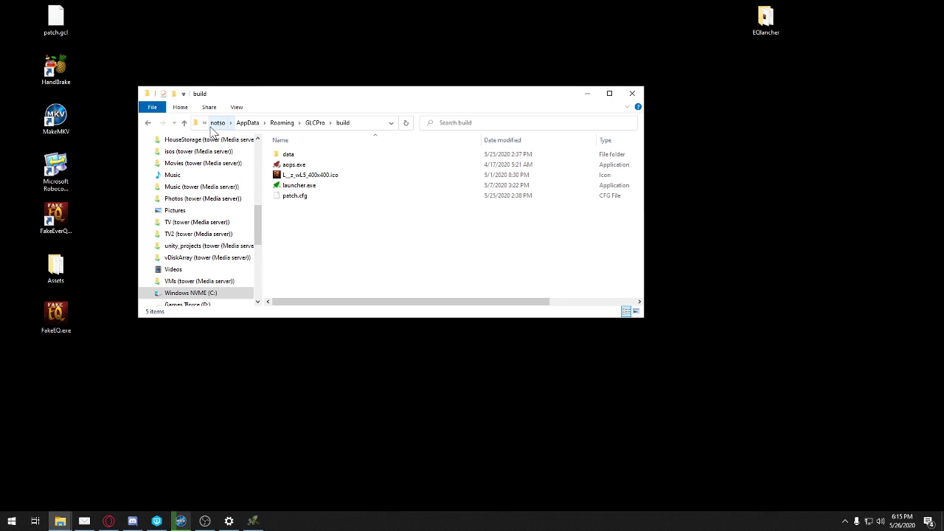
mouse_move(274, 136)
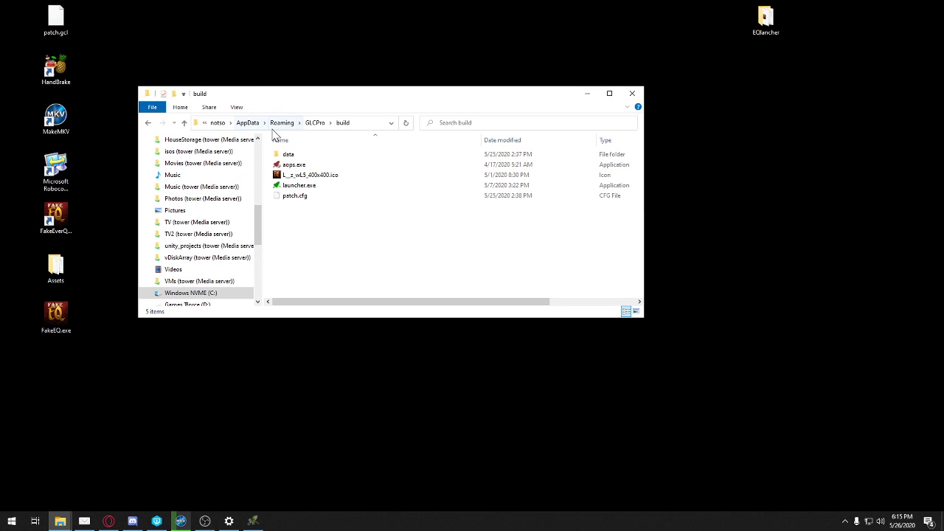
- Select the launcher icon file, then all build-folder files, and clear the selection
left_click(298, 186)
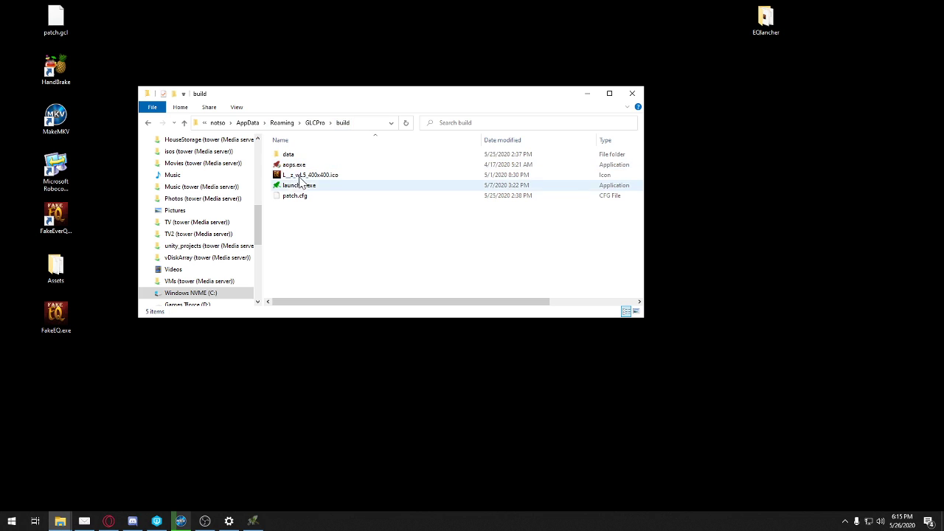
left_click(310, 174)
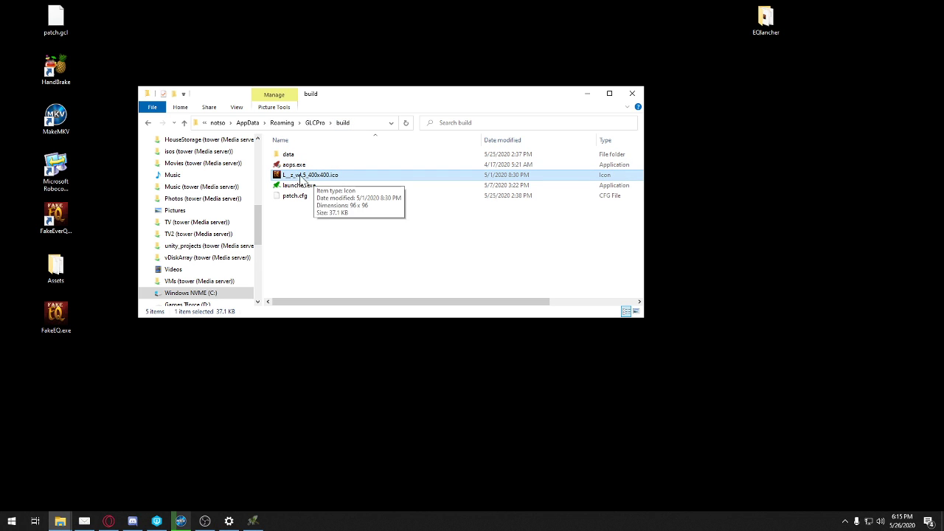
mouse_move(302, 224)
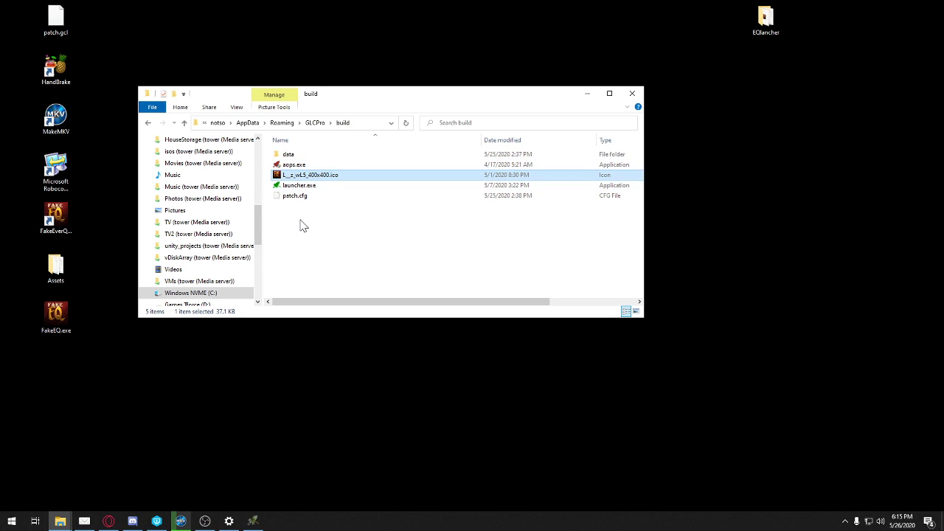
key("ctrl+a")
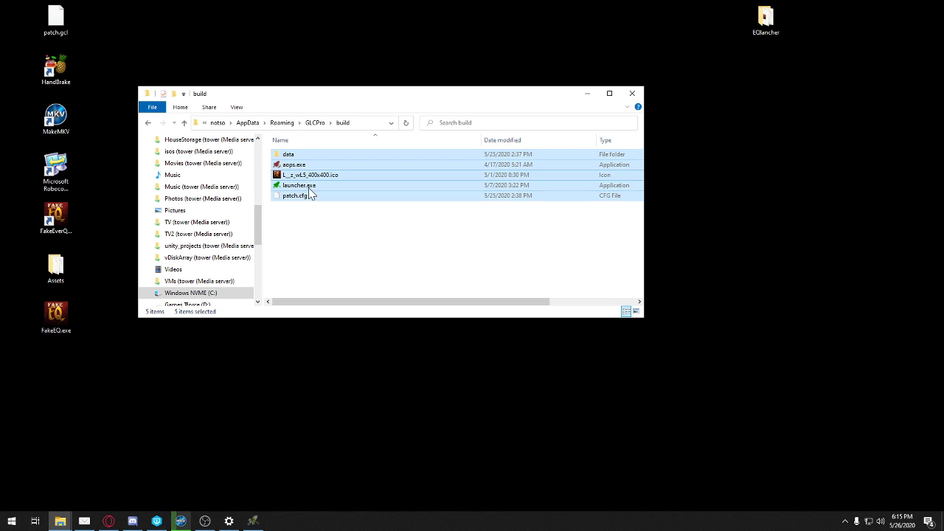
left_click(324, 257)
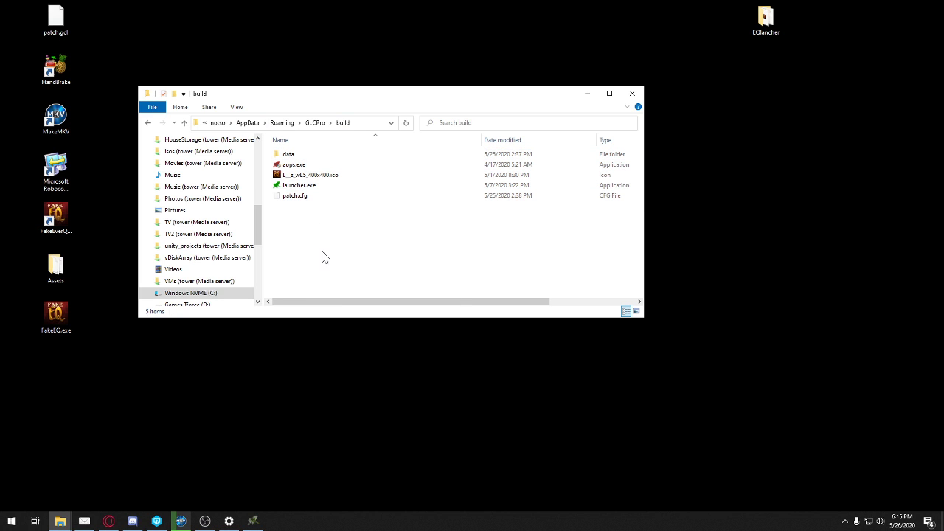
- Open the EQlancher folder with data, aops.exe, launcher.exe and patch.cfg in a second window
left_click(765, 18)
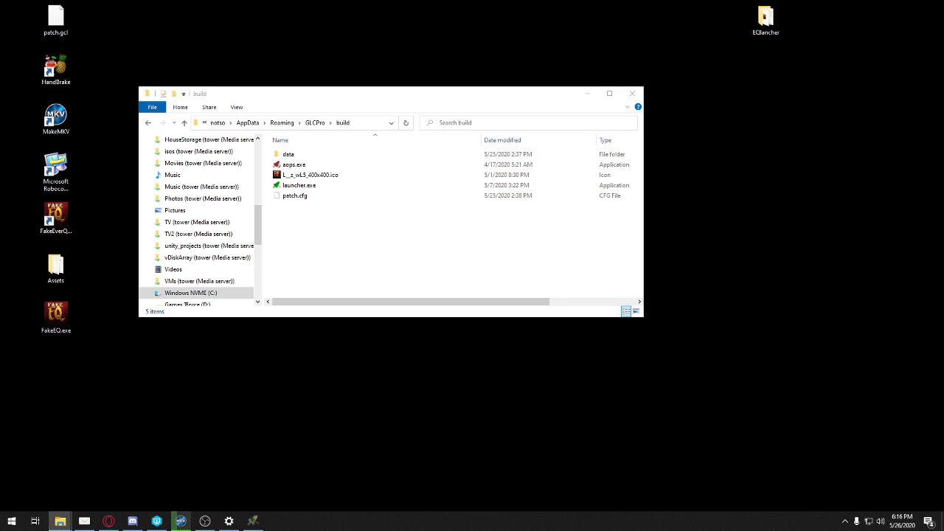
double_click(765, 15)
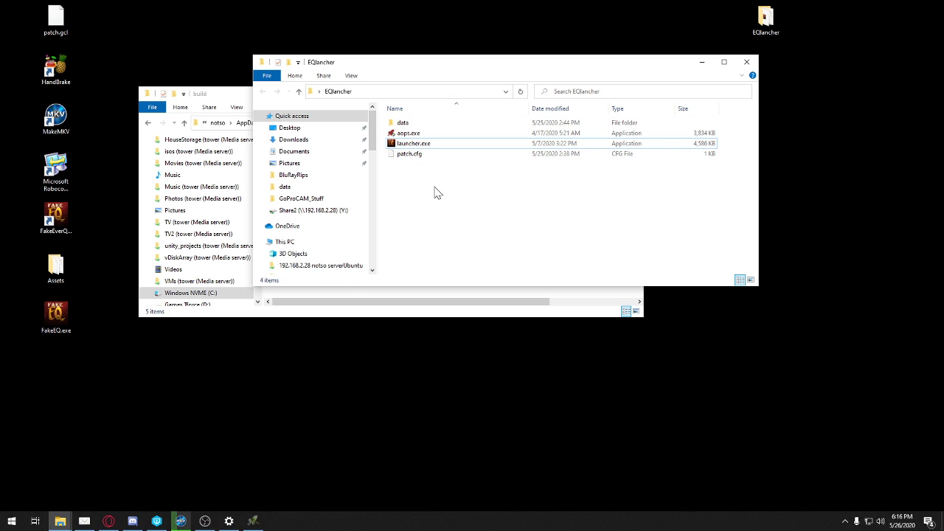
left_click(10, 521)
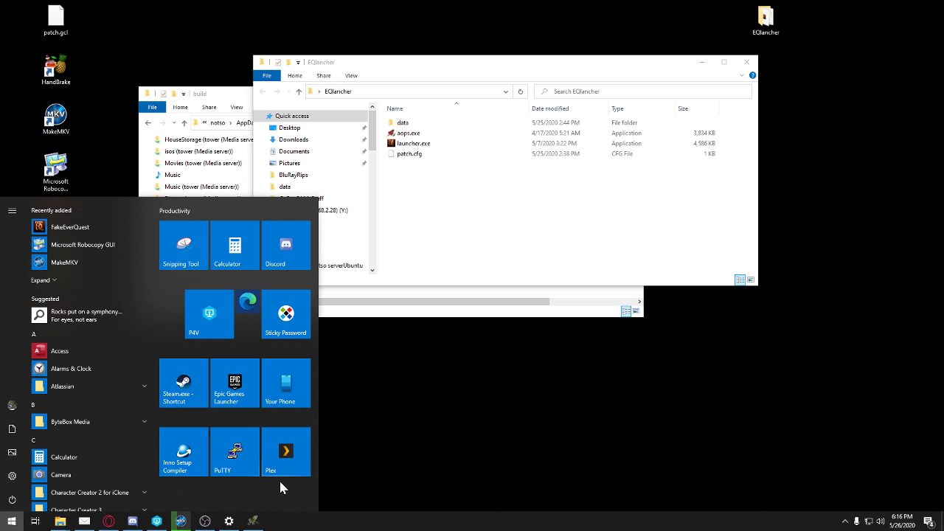
- Launch Inno Setup Compiler and start a new script with the Script Wizard
left_click(177, 451)
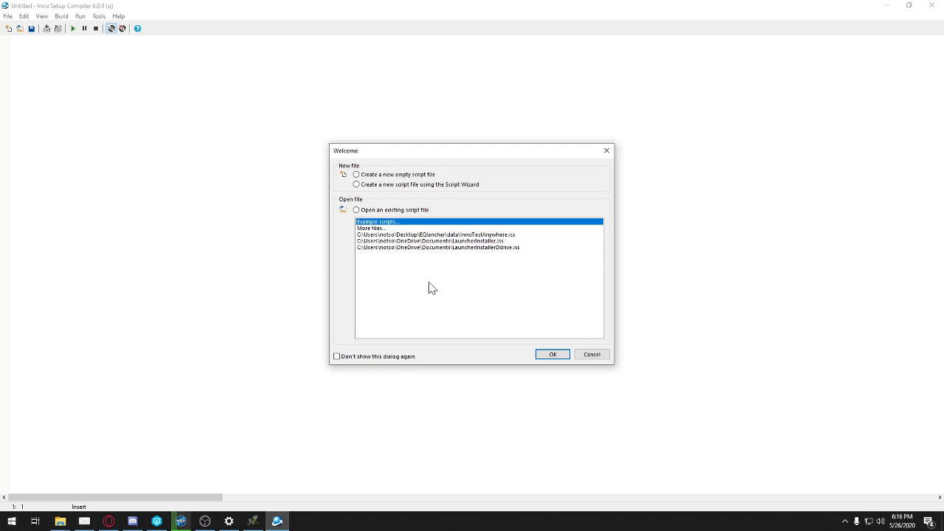
left_click(434, 234)
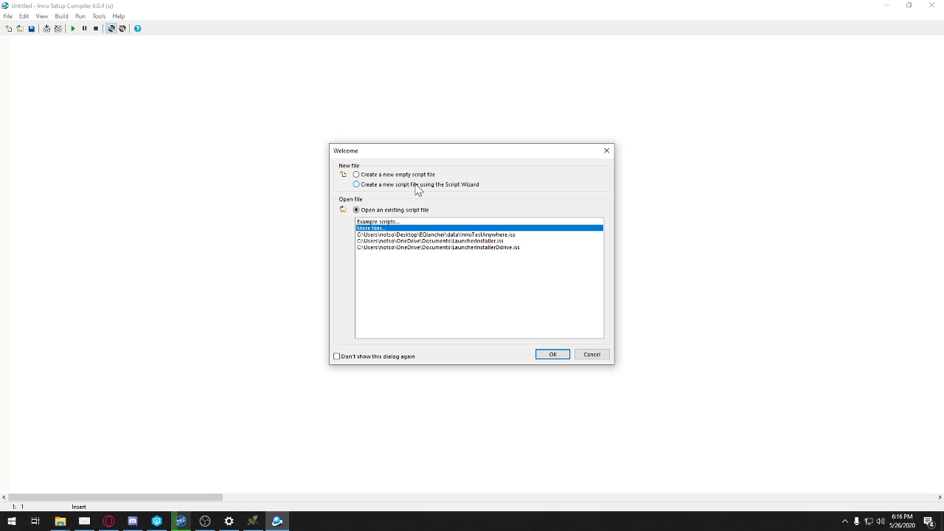
left_click(357, 184)
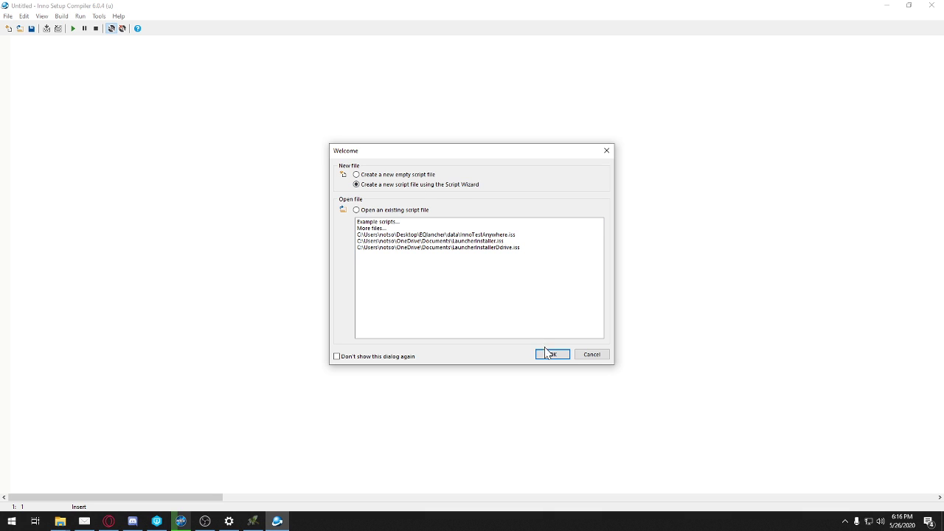
left_click(551, 354)
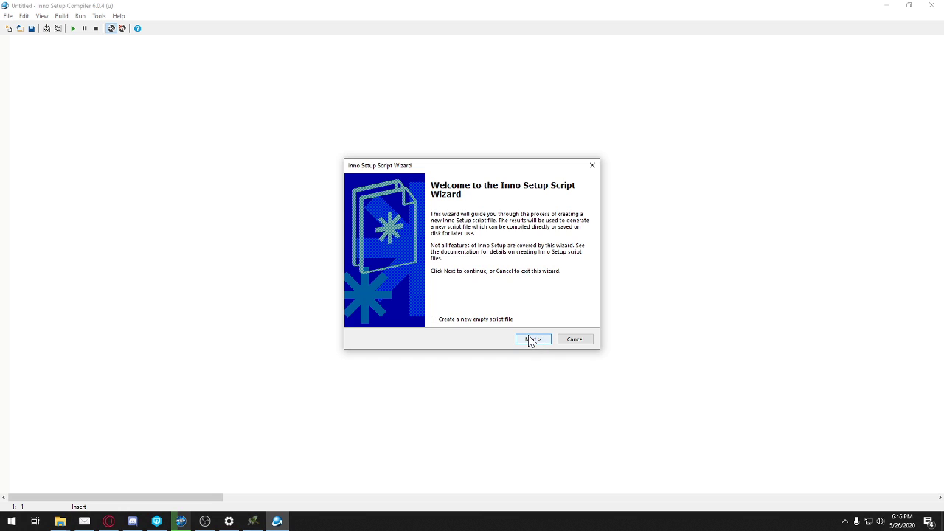
mouse_move(460, 332)
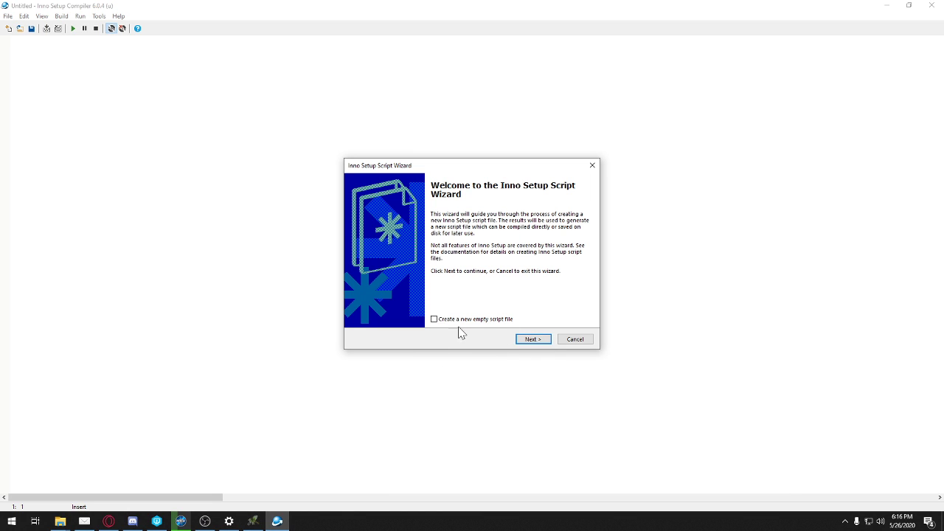
- Keep default application info and the Program Files\My Program folder, reaching the files page
left_click(533, 337)
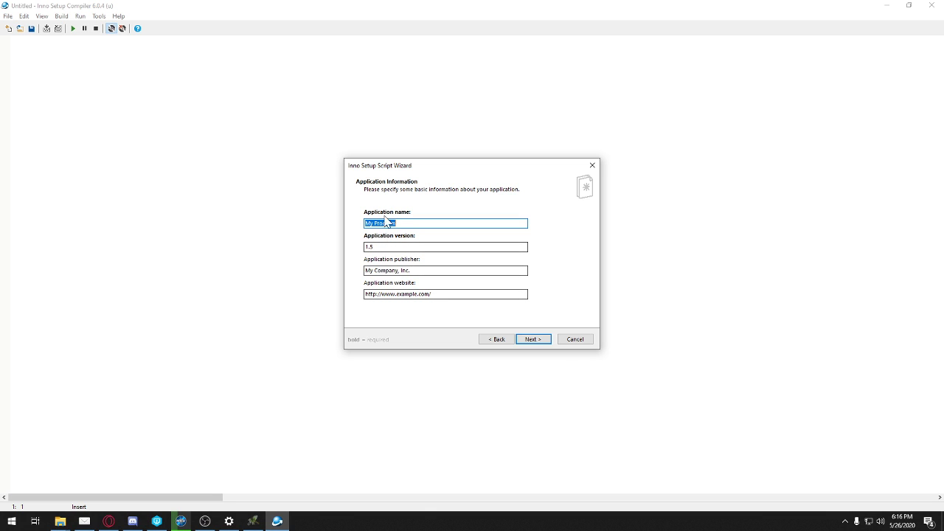
left_click(533, 337)
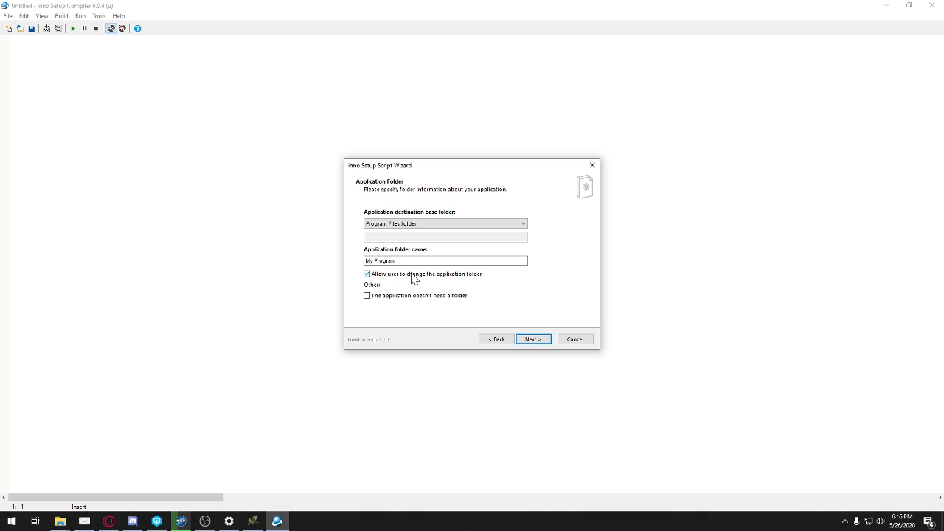
left_click(530, 338)
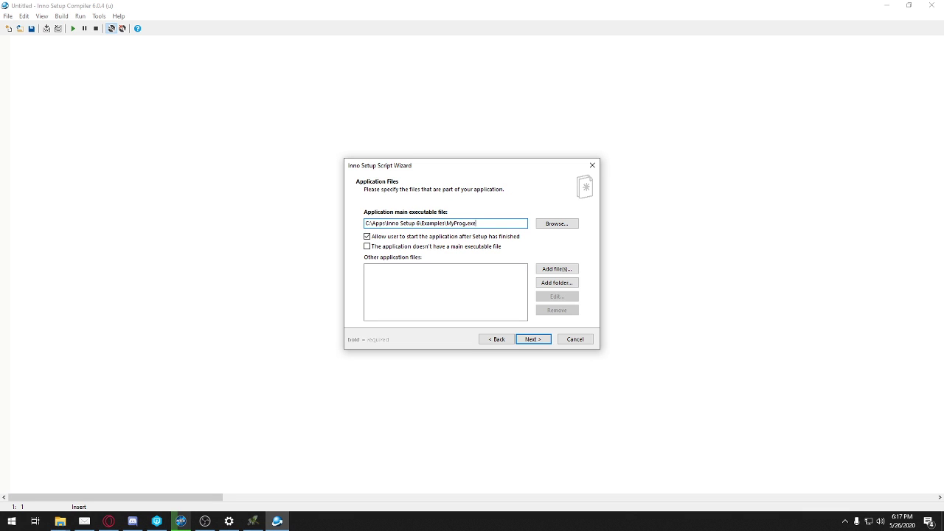
- Browse EQlauncher for launcher.exe as the main executable, then cancel the picker
left_click(554, 224)
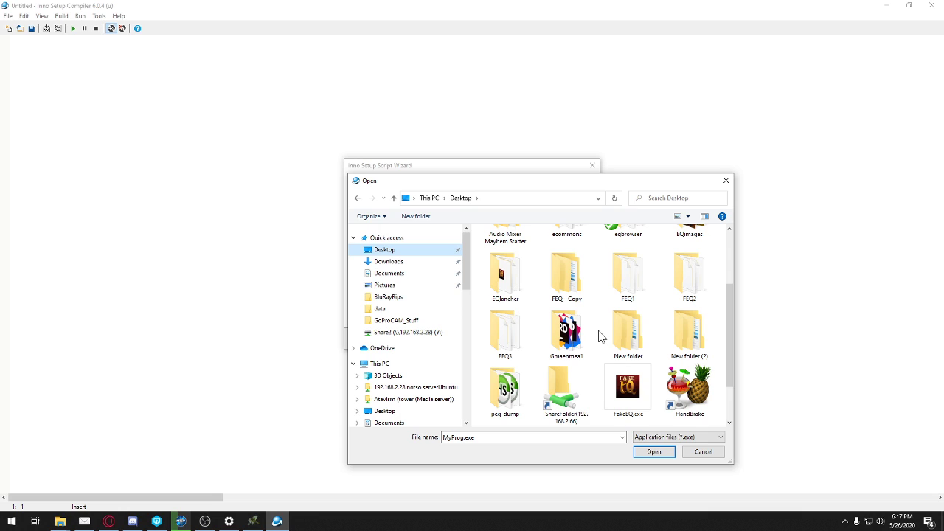
double_click(504, 272)
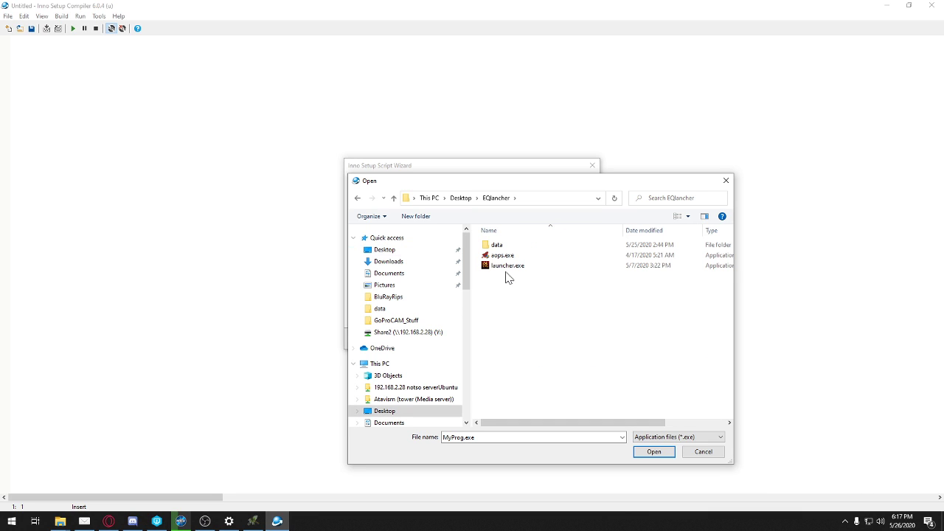
left_click(507, 265)
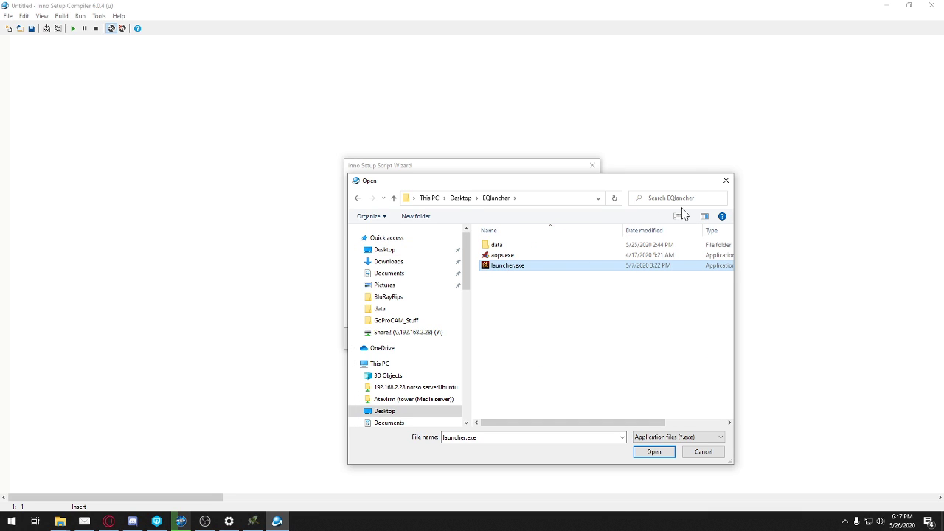
left_click(654, 451)
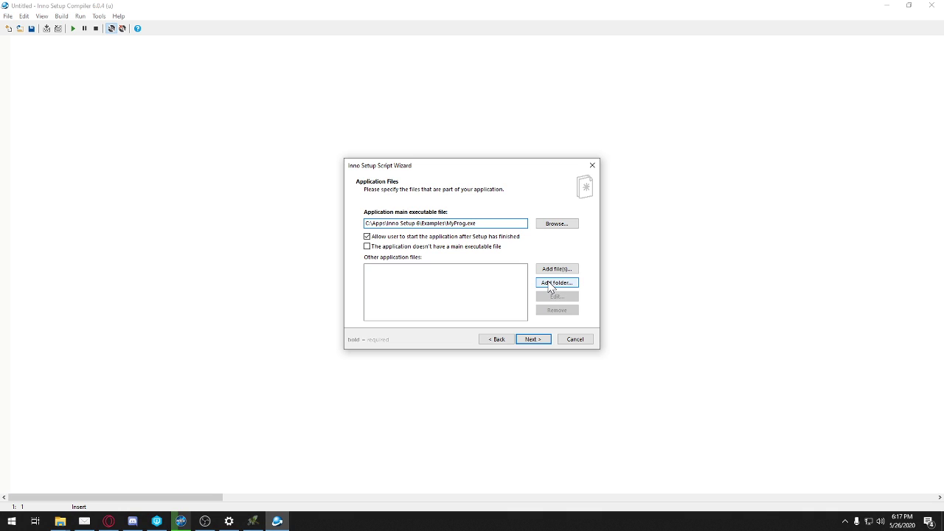
mouse_move(532, 339)
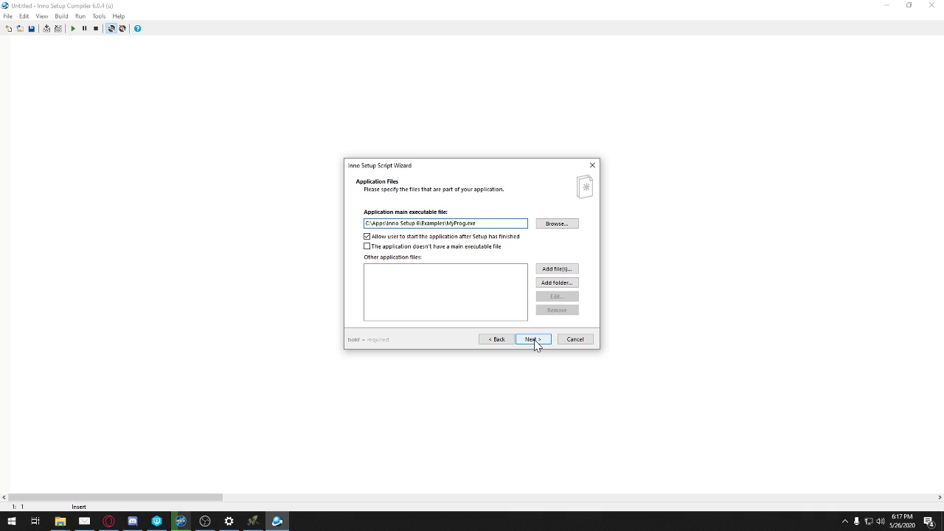
- Keep default files, shortcuts and documentation settings, reaching the install mode page
left_click(532, 339)
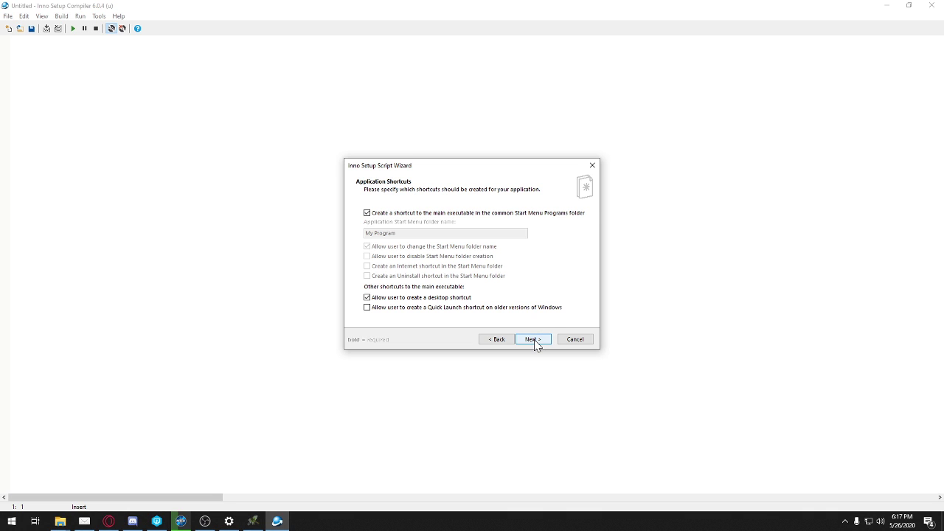
left_click(531, 339)
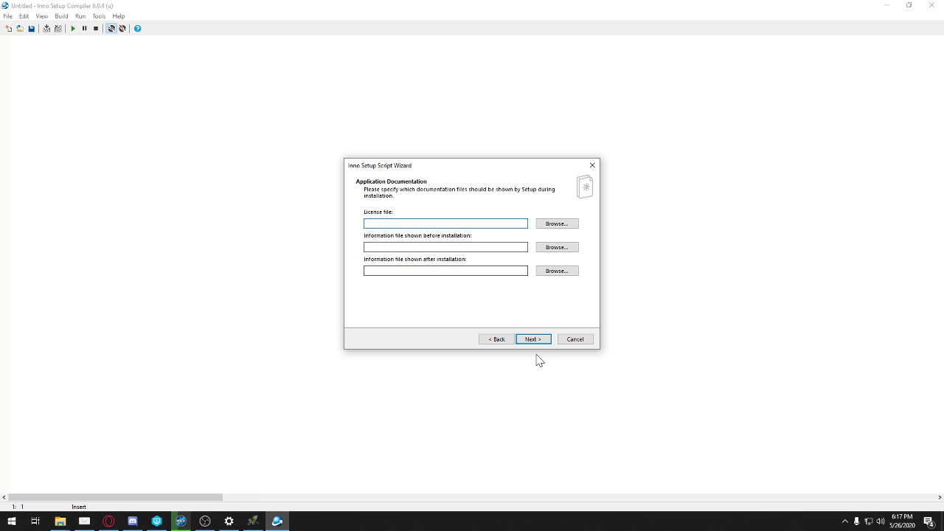
left_click(531, 339)
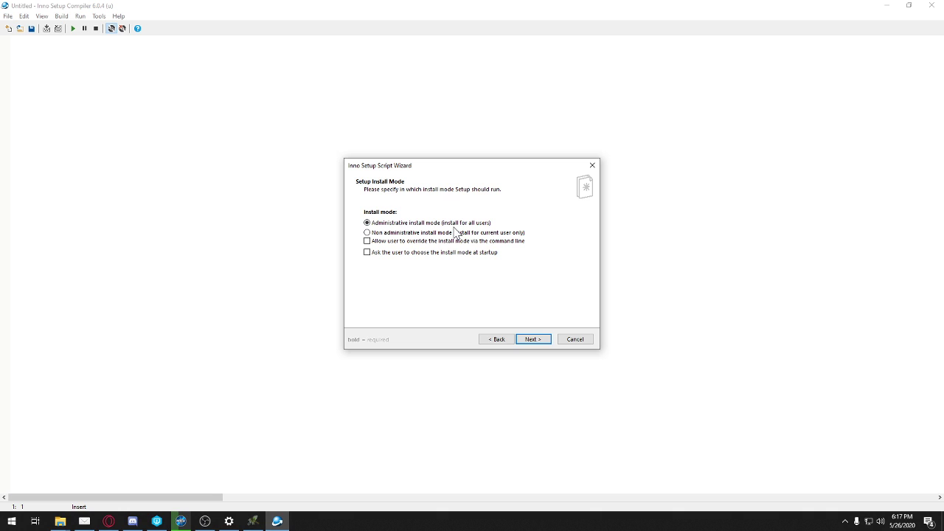
- Keep administrative install mode and English language, reaching the compiler settings page
left_click(532, 338)
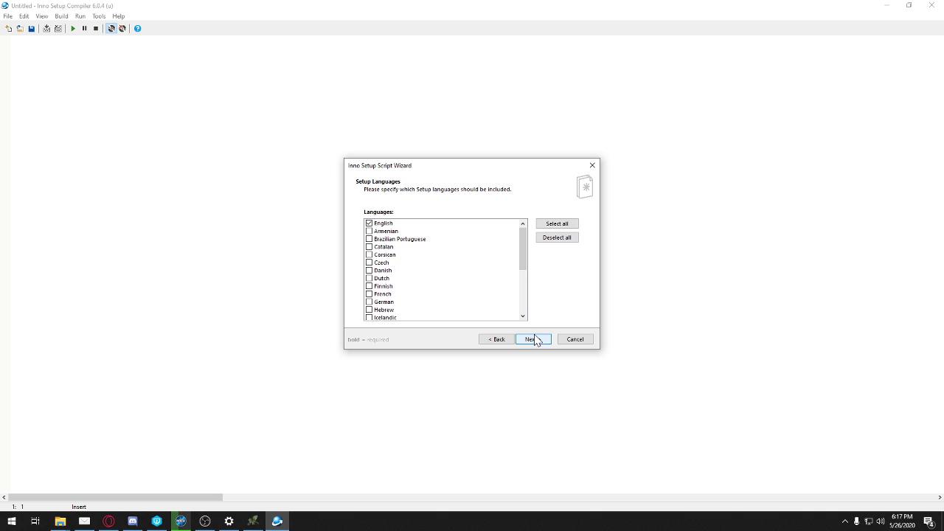
left_click(531, 338)
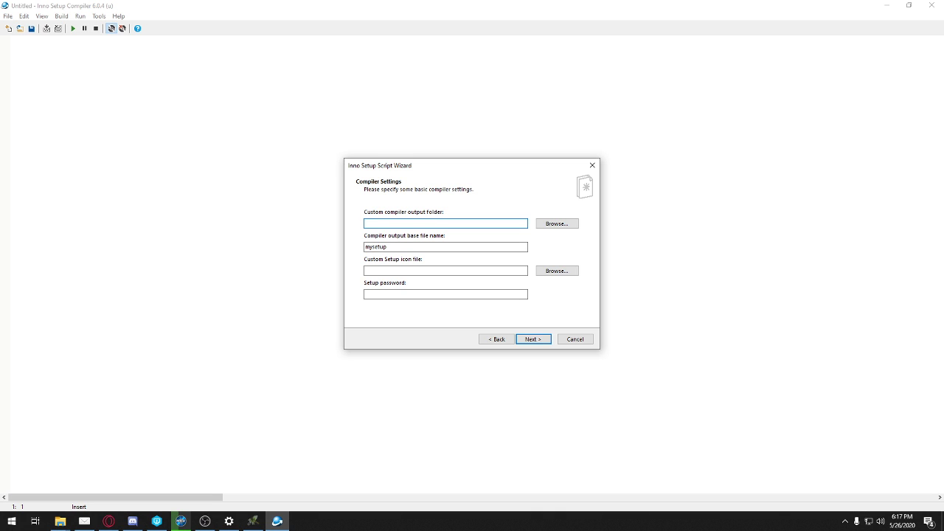
- Browse for a custom compiler output folder, then select the output base file name
left_click(556, 224)
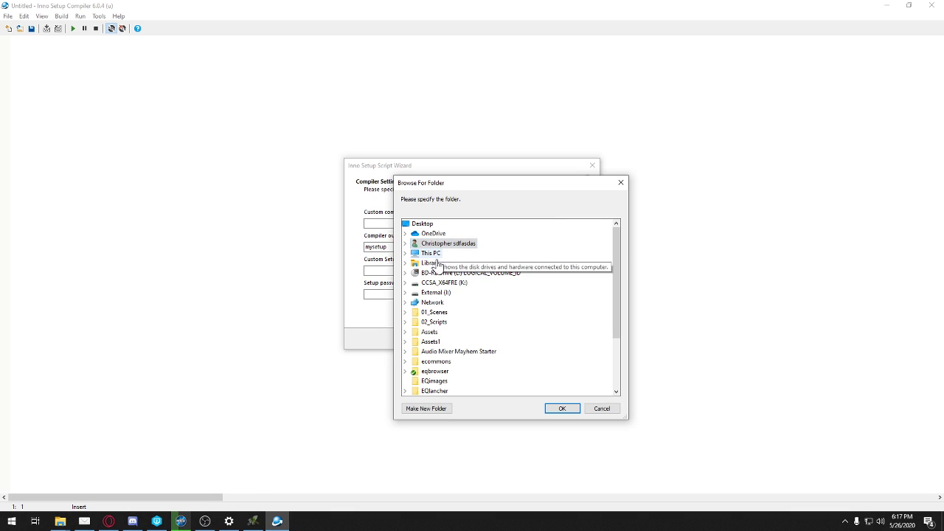
scroll("down", 3)
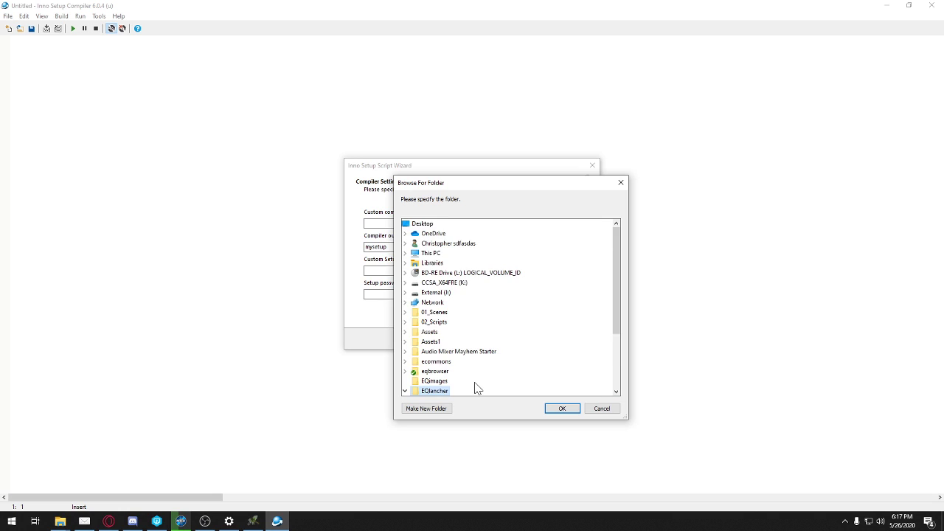
left_click(602, 407)
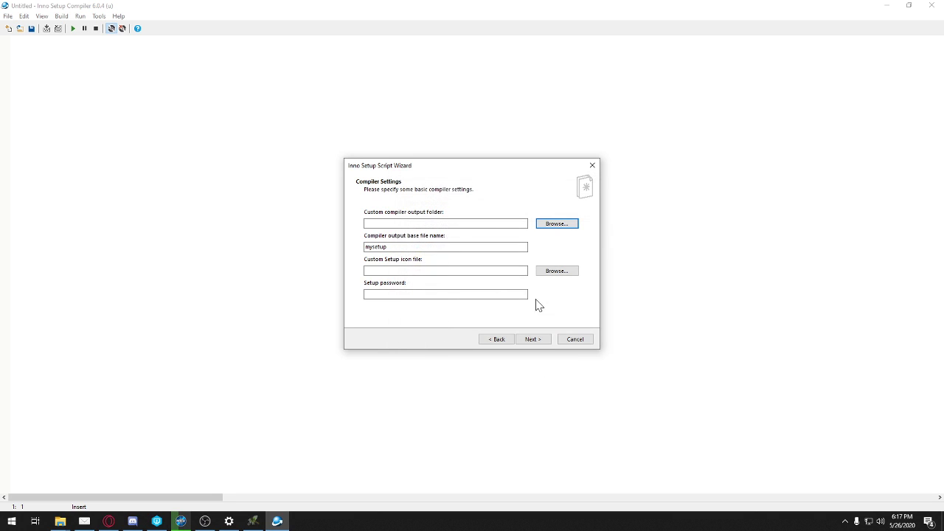
left_click(446, 246)
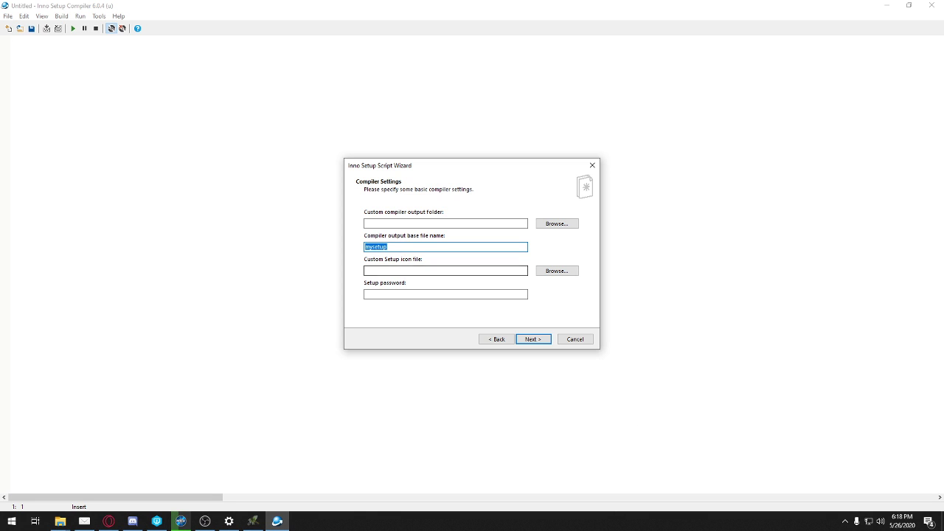
- Set the setup icon to the launcher icon from EQlauncher\data and reach the preprocessor page
left_click(555, 272)
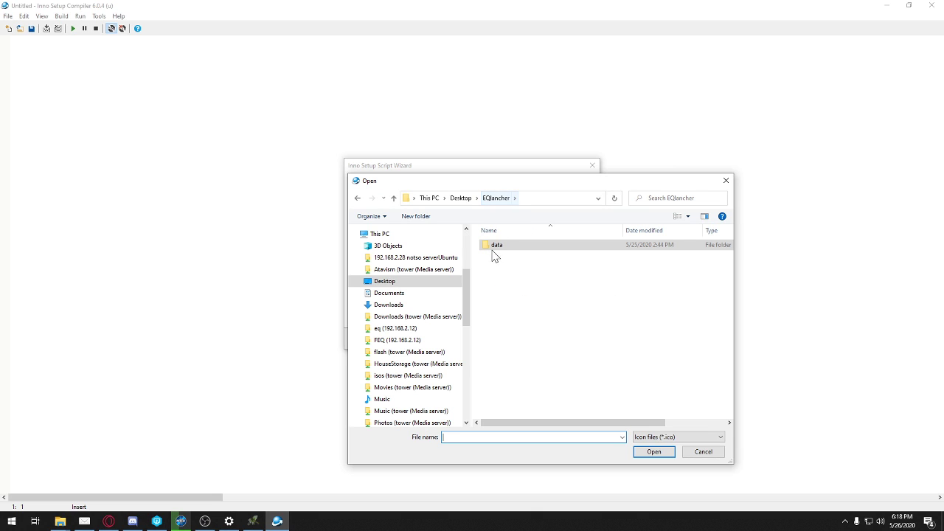
double_click(495, 245)
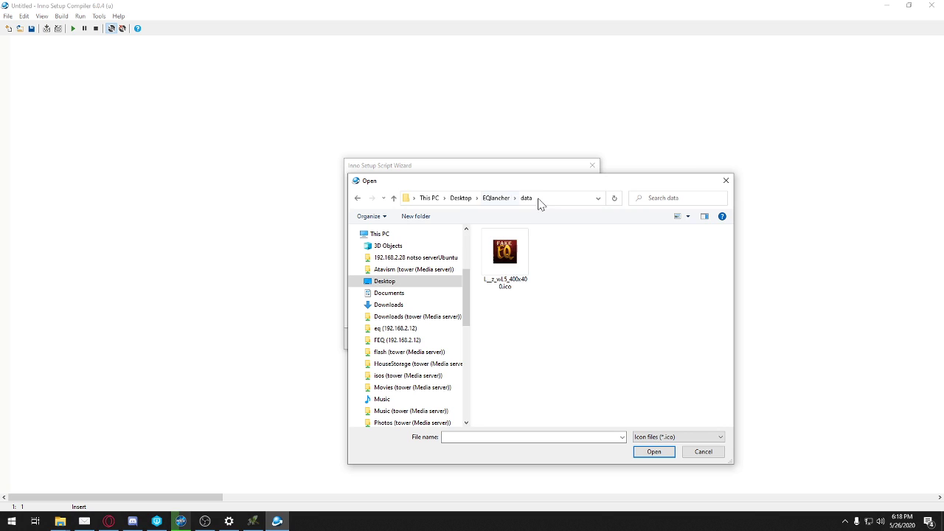
left_click(505, 252)
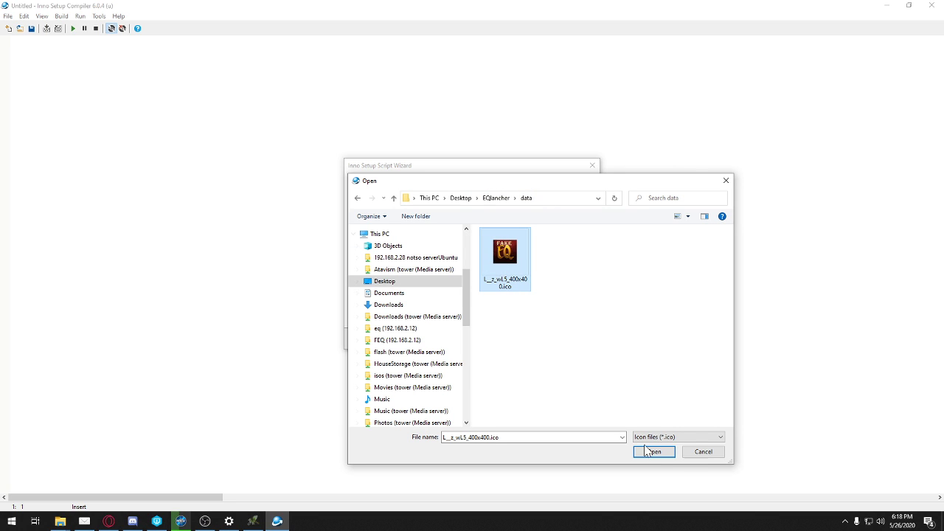
left_click(651, 452)
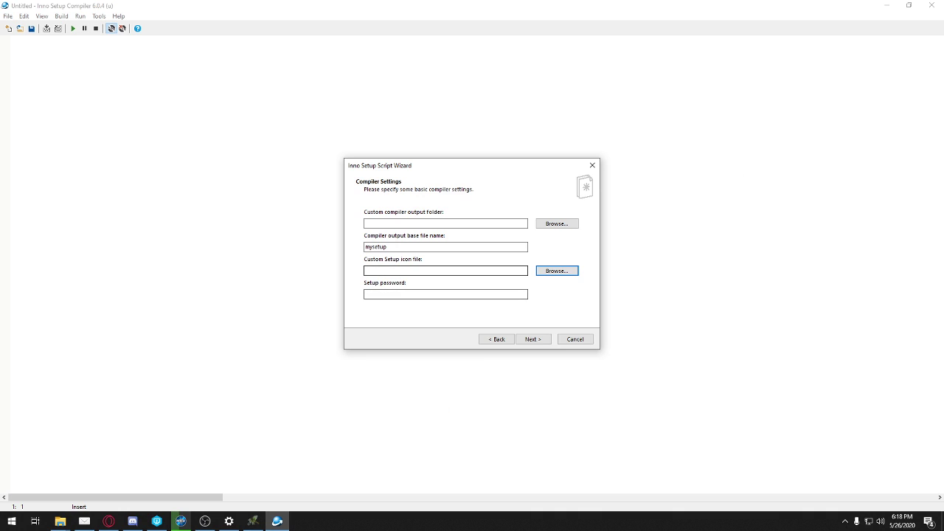
mouse_move(432, 268)
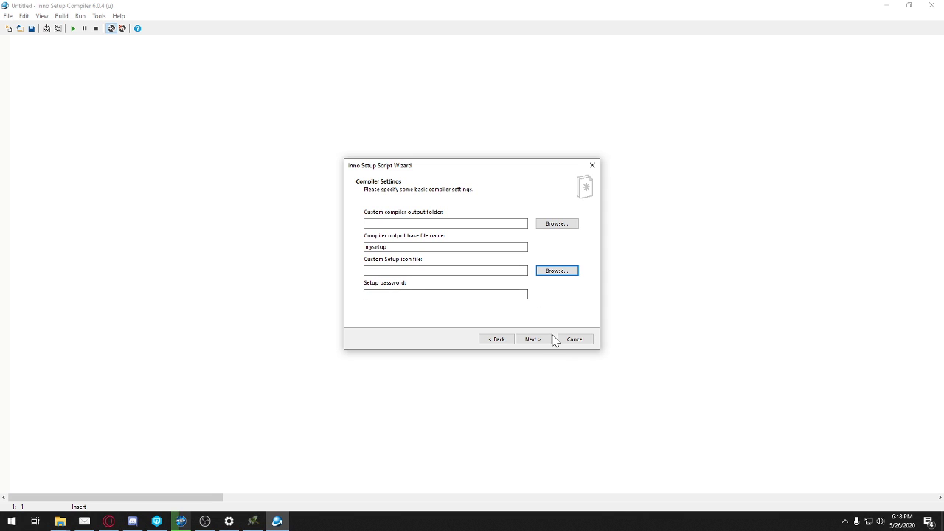
left_click(531, 338)
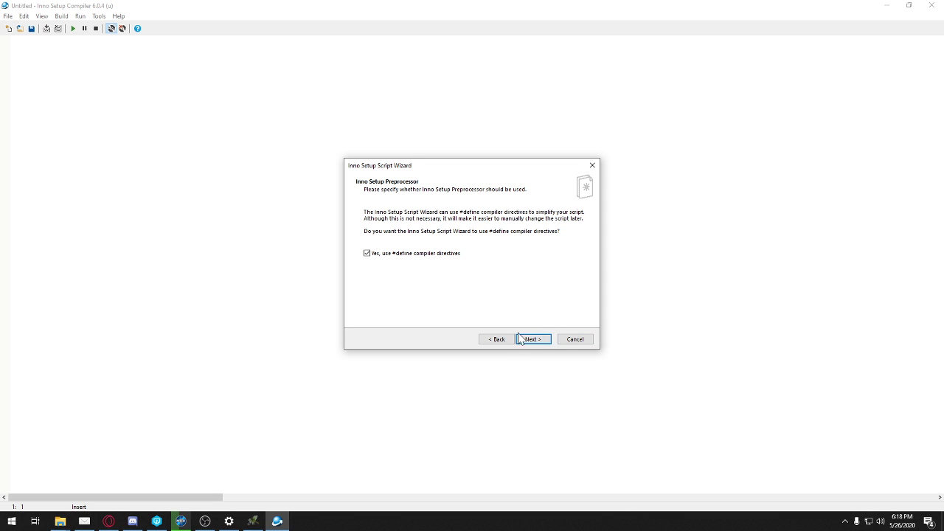
- Finish the wizard without compiling, then open recent script 1 and discard the untitled script
left_click(531, 337)
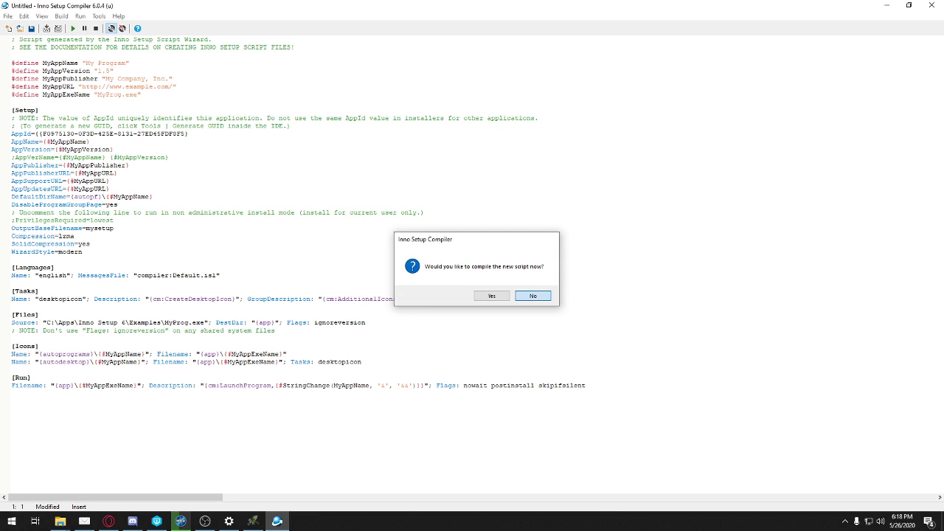
left_click(531, 295)
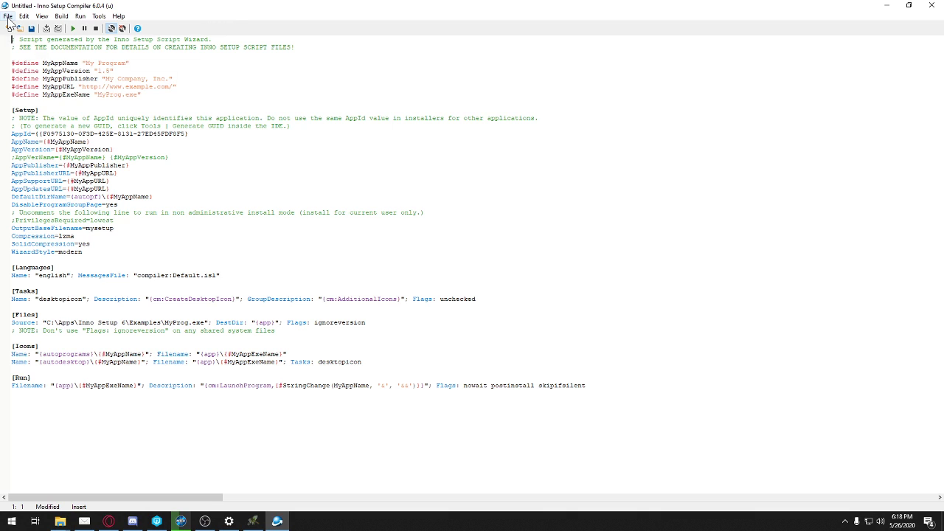
left_click(8, 17)
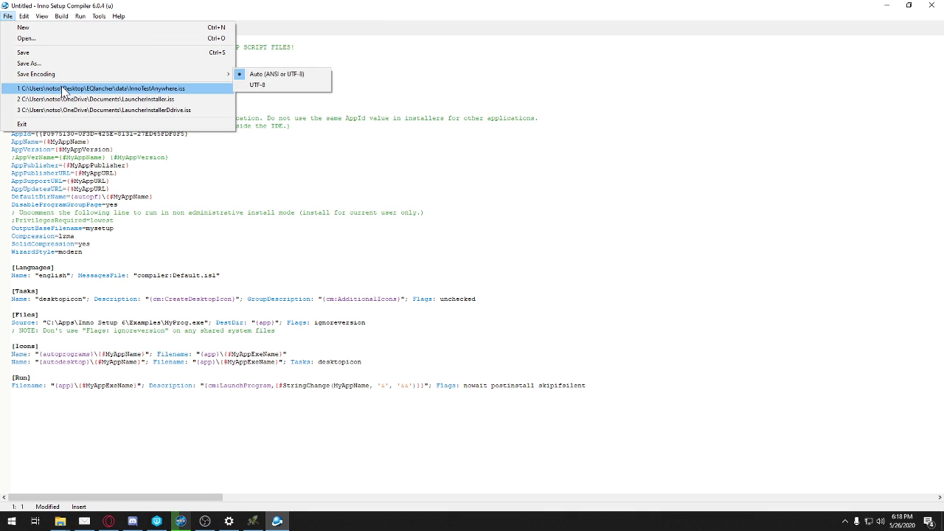
left_click(98, 89)
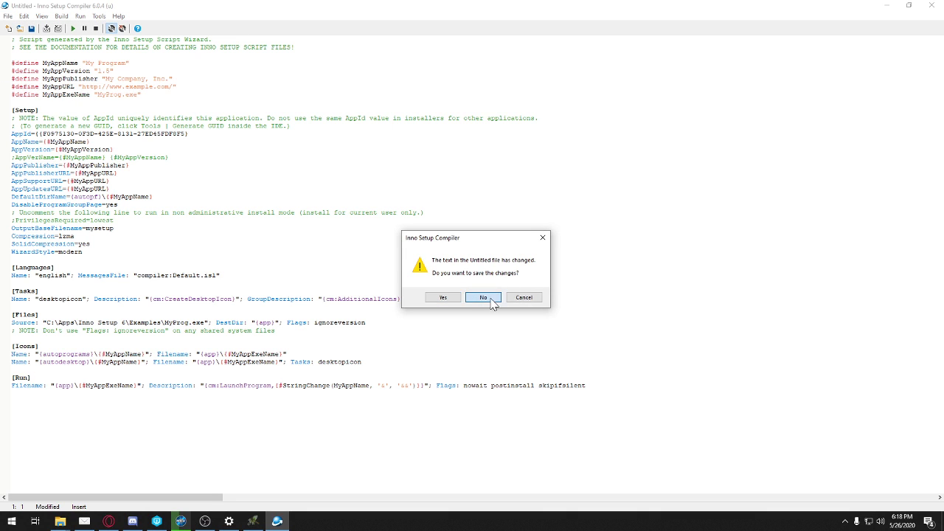
left_click(483, 297)
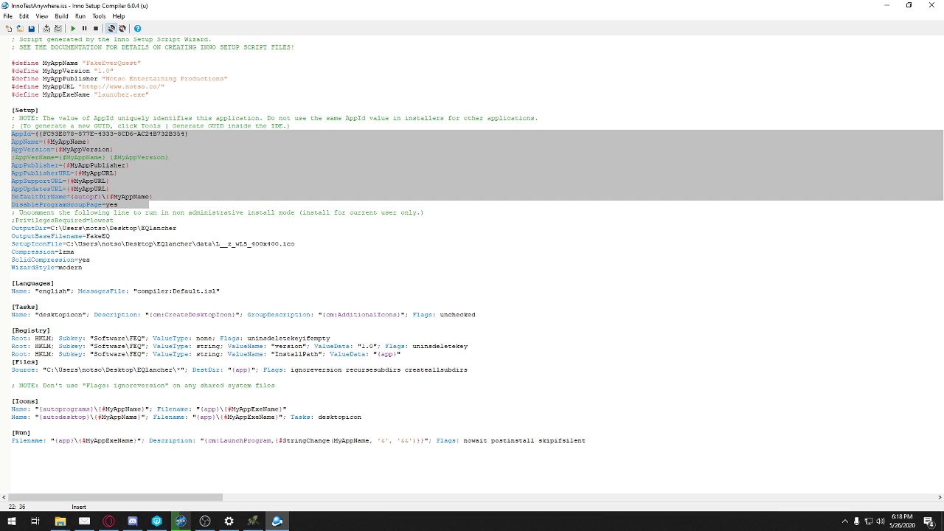
left_click(148, 203)
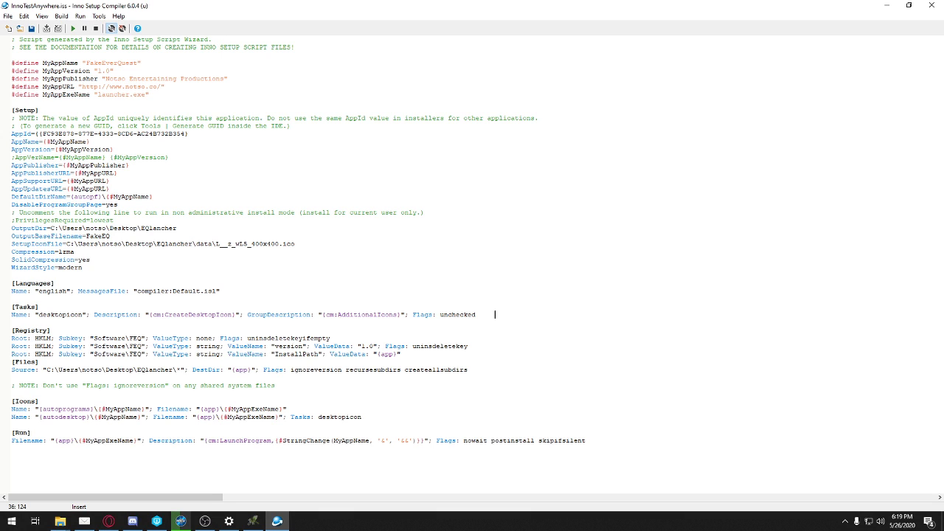
left_click_drag(496, 314, 324, 353)
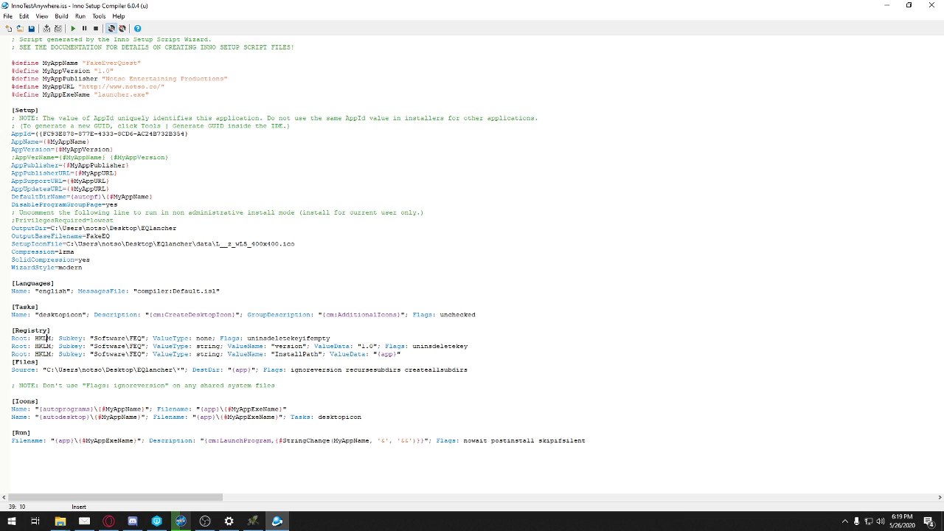
double_click(121, 338)
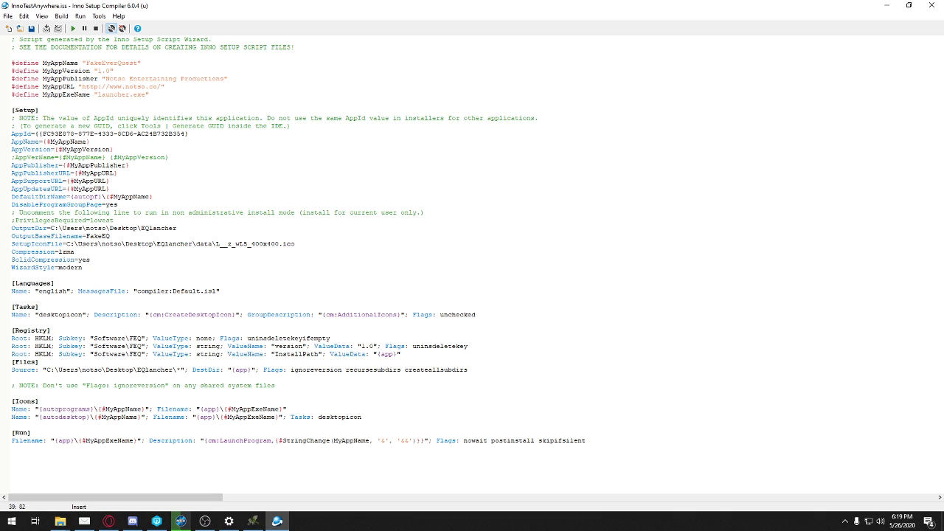
left_click(330, 338)
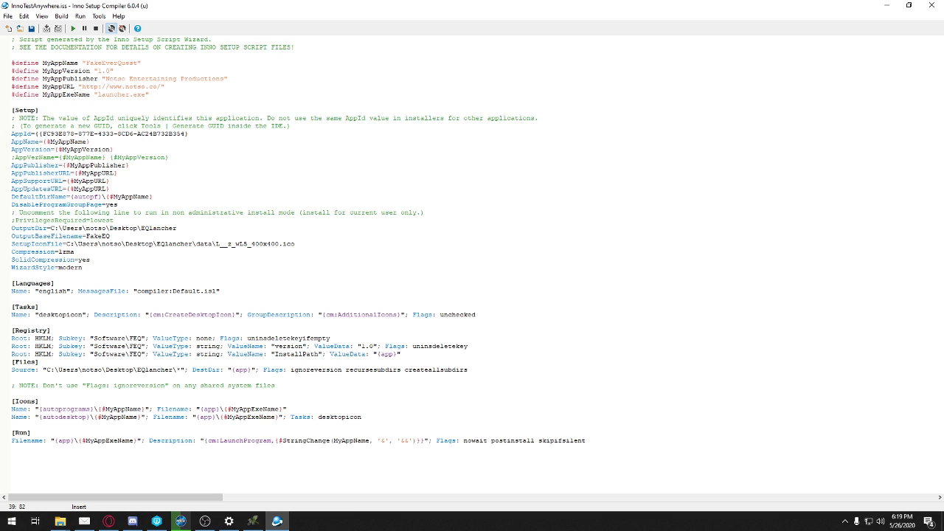
left_click(331, 337)
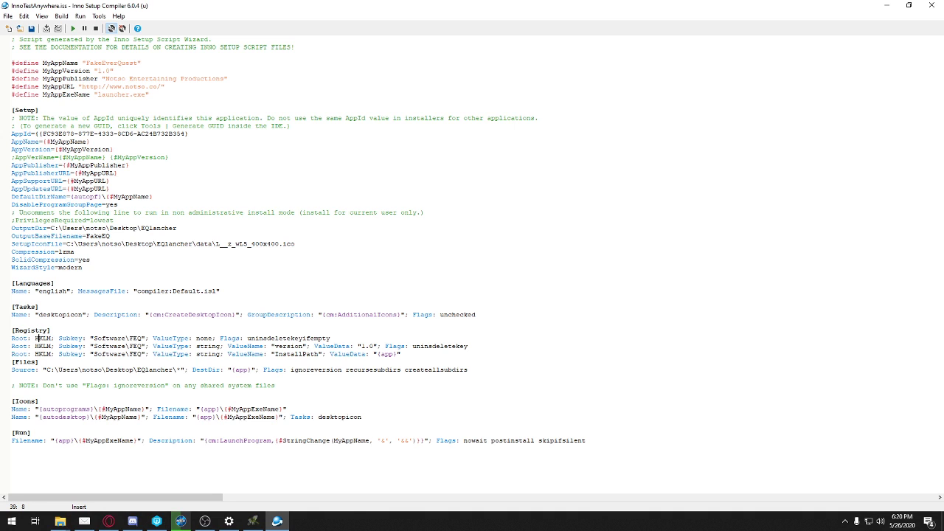
left_click(184, 321)
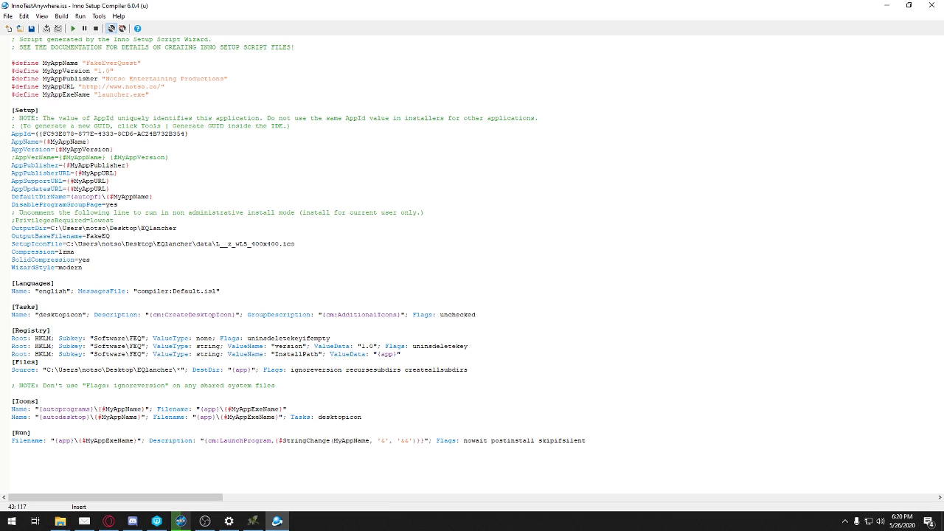
left_click(466, 369)
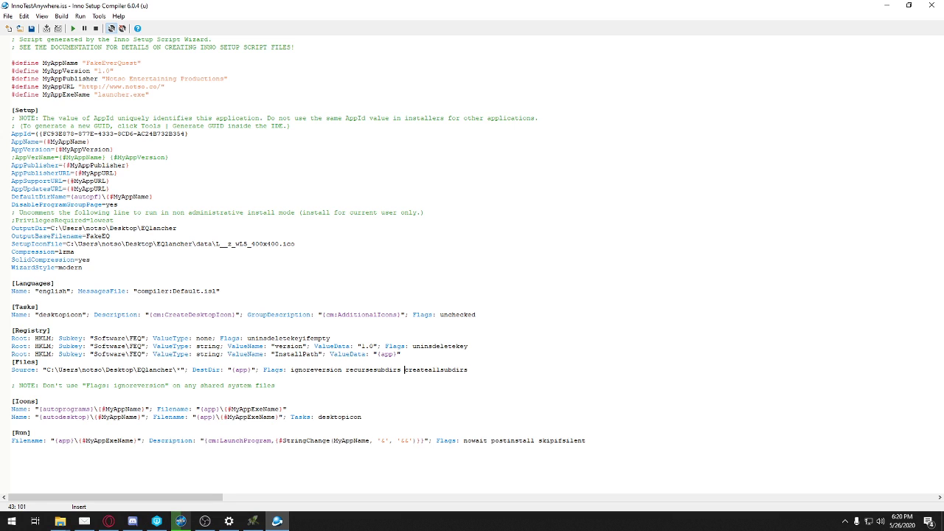
left_click(442, 377)
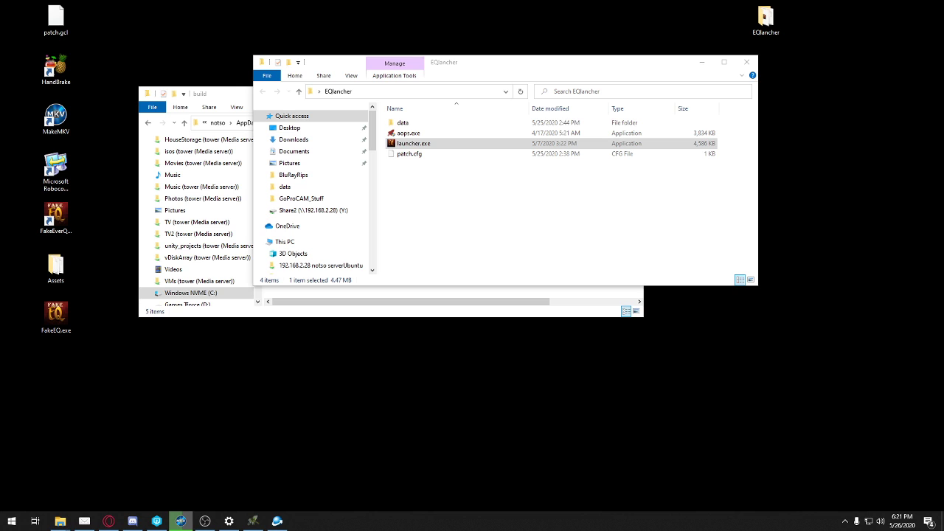
- Select the FakeEQ.exe installer on the desktop and bring up its options
left_click(56, 313)
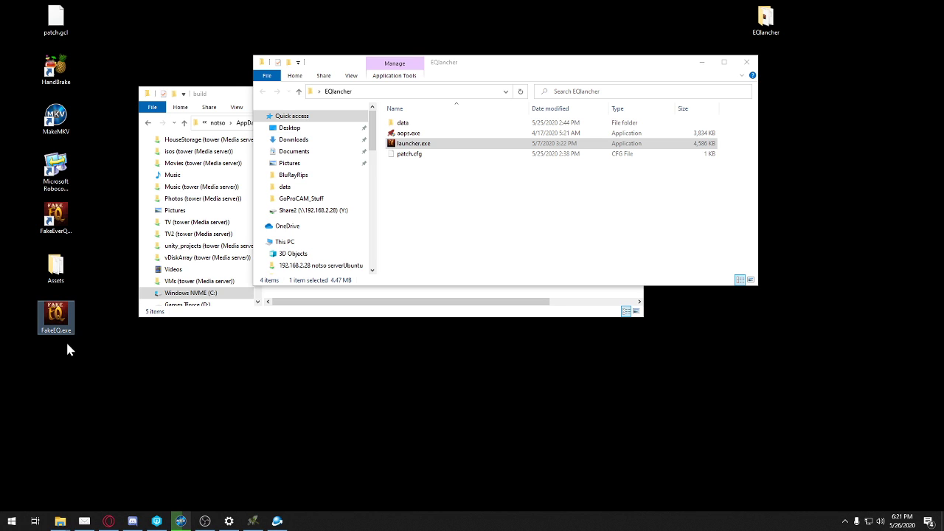
mouse_move(56, 317)
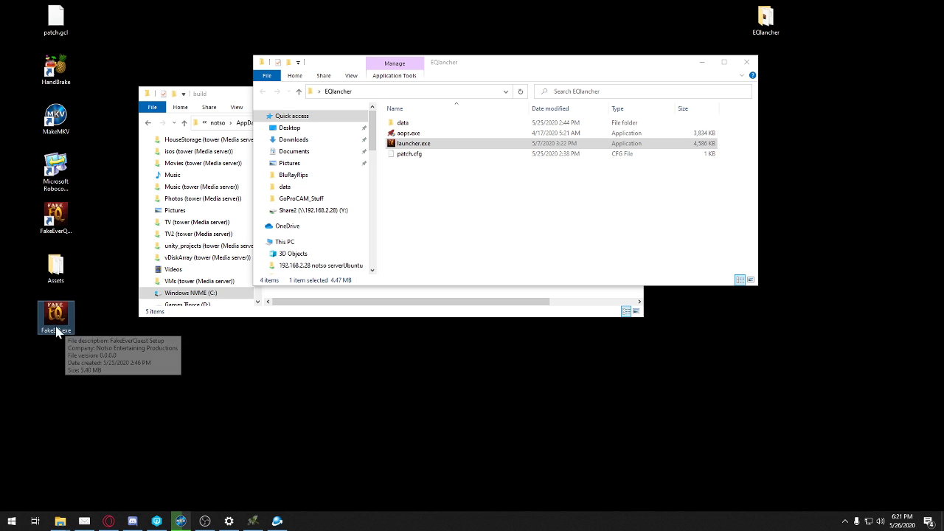
right_click(12, 522)
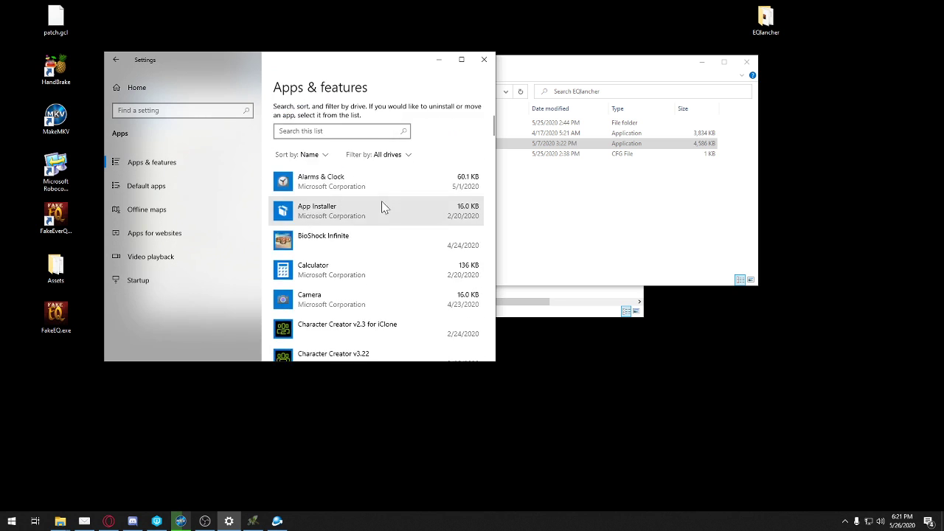
- Uninstall FakeEverQuest version 1.0 from Apps & features and dismiss the removal message
scroll("down", 3)
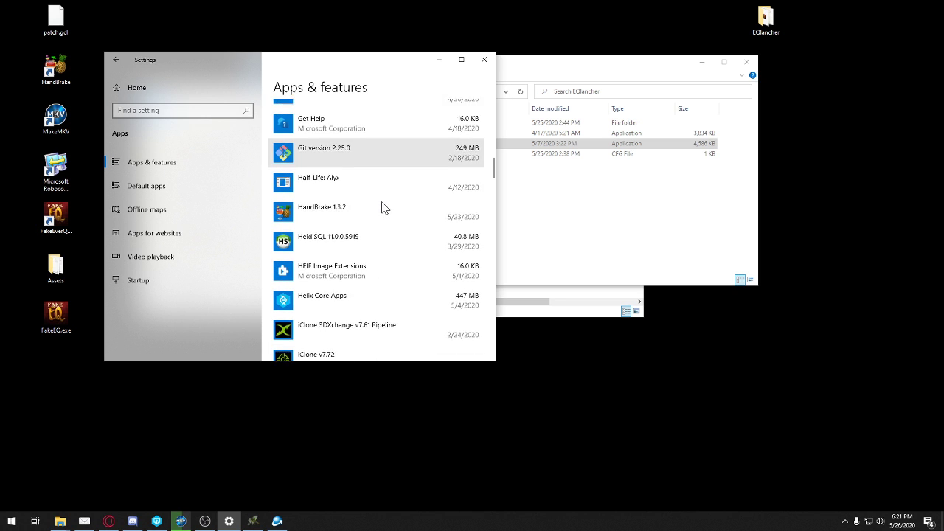
scroll("down", 3)
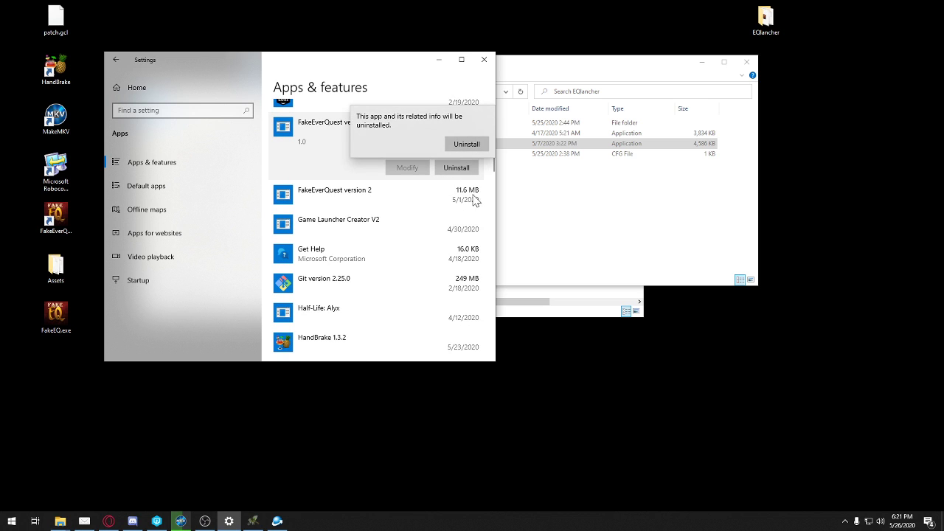
left_click(466, 145)
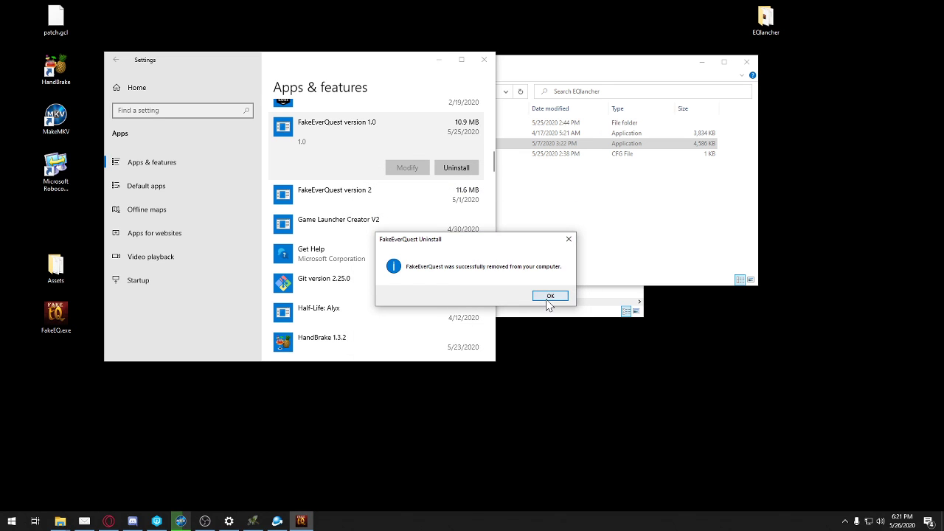
left_click(550, 295)
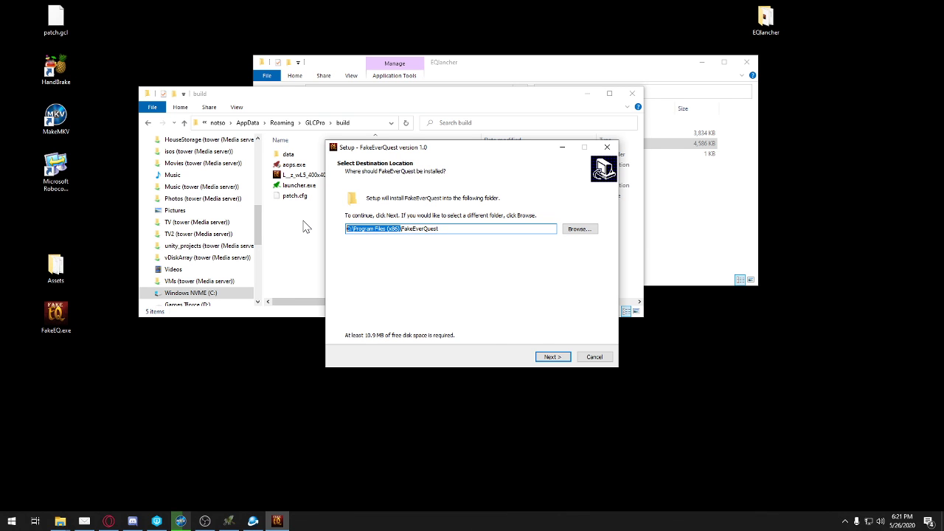
- Install to D:\FakeEverQuest in the existing folder with a desktop shortcut, then launch the game
type("D:\\FakeEverQuest")
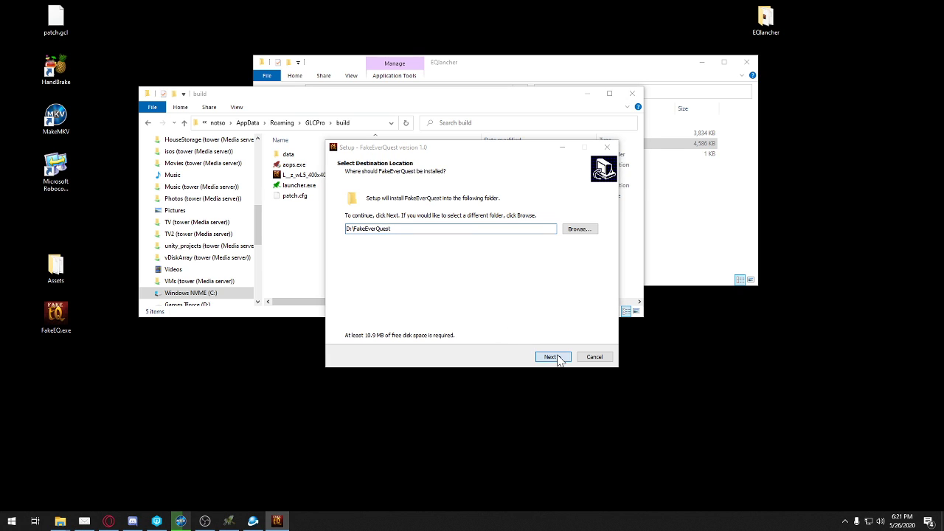
left_click(552, 357)
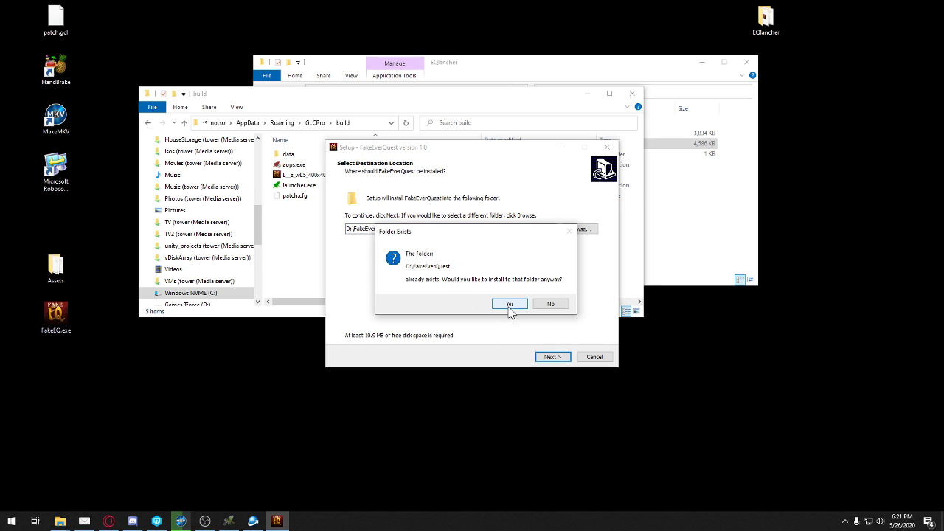
left_click(511, 303)
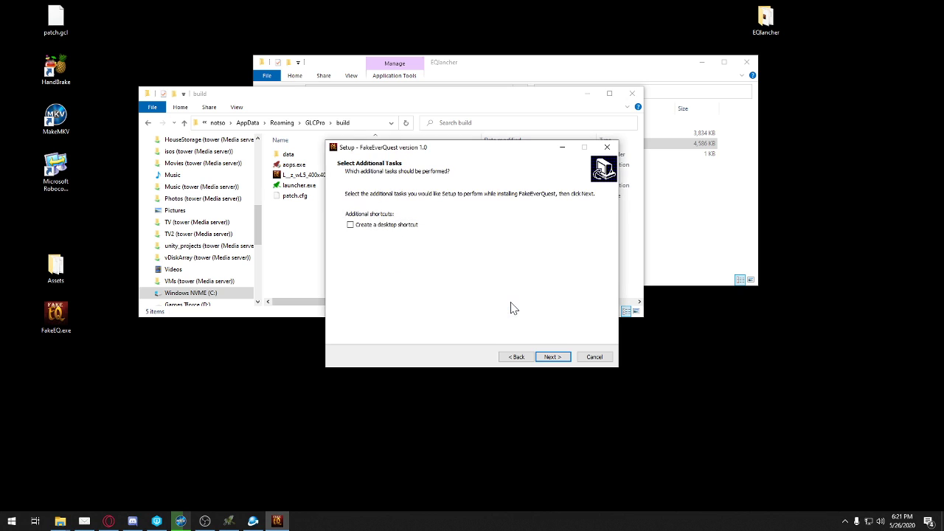
left_click(351, 224)
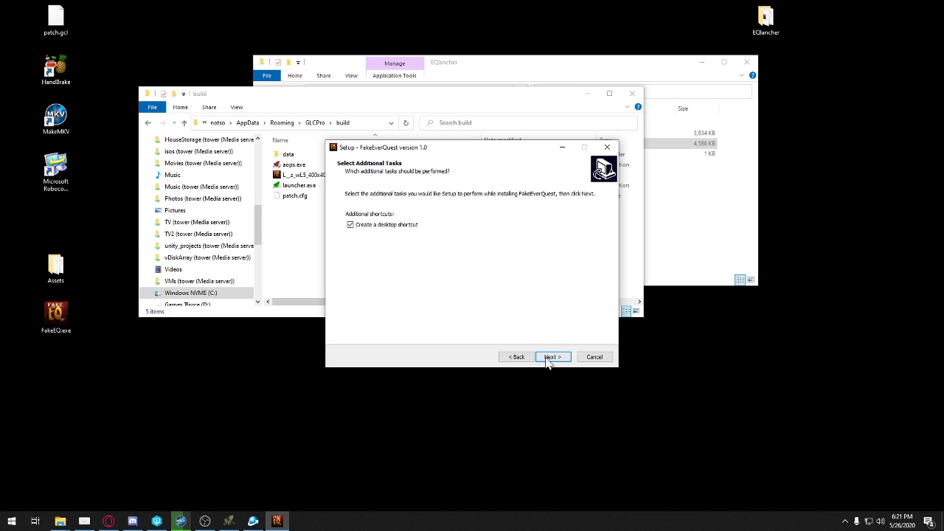
left_click(551, 357)
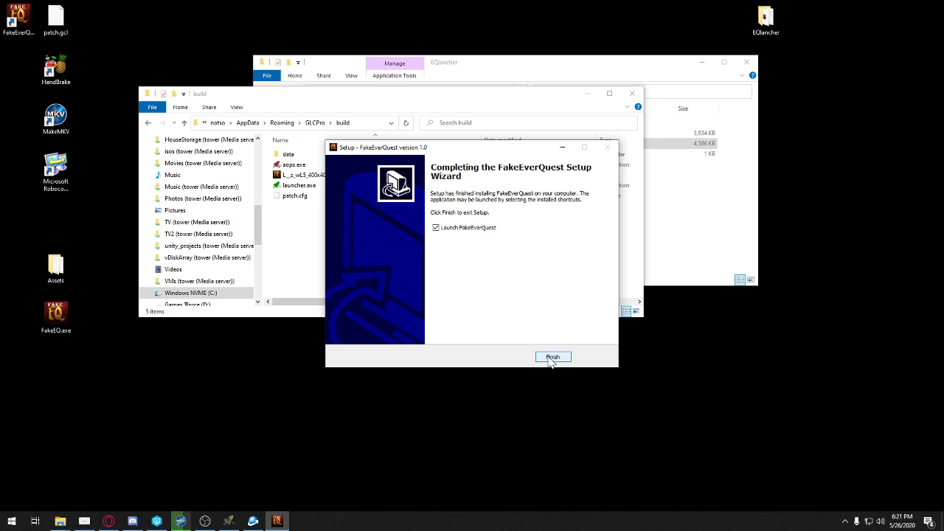
left_click(551, 357)
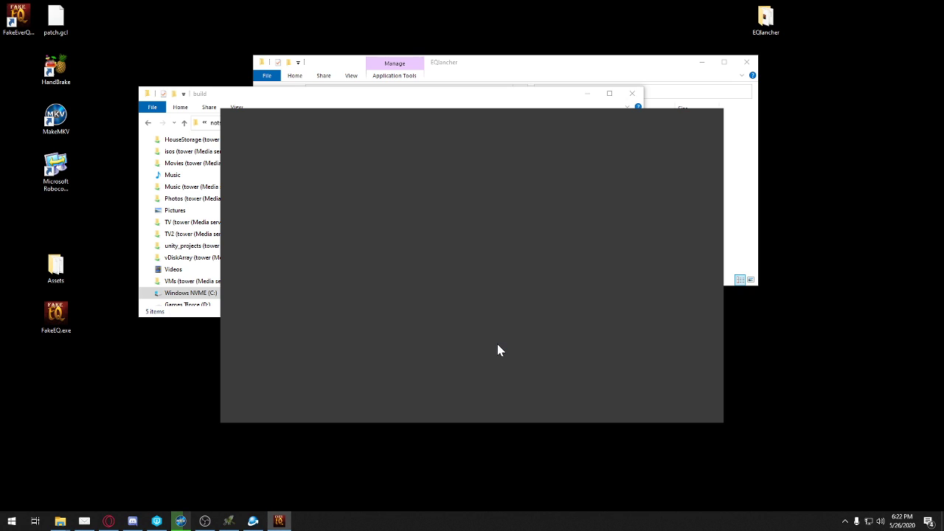
mouse_move(505, 345)
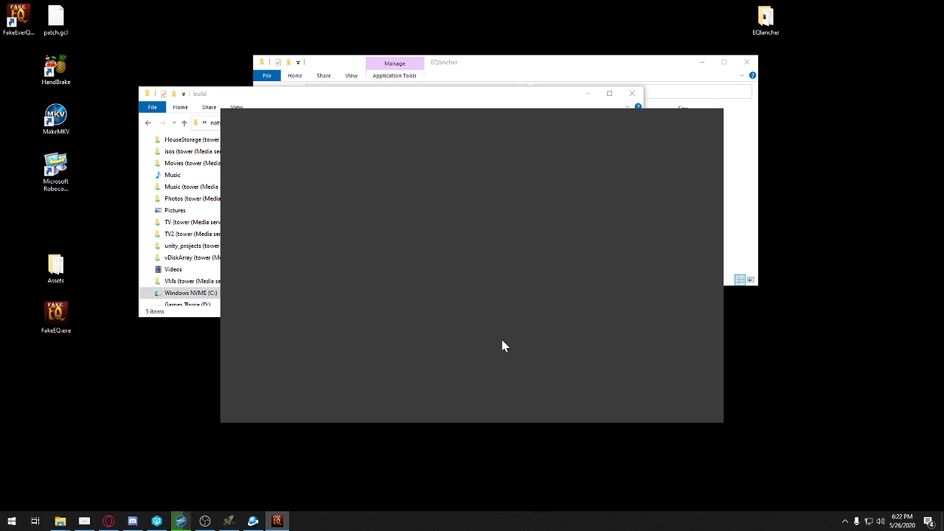
mouse_move(519, 315)
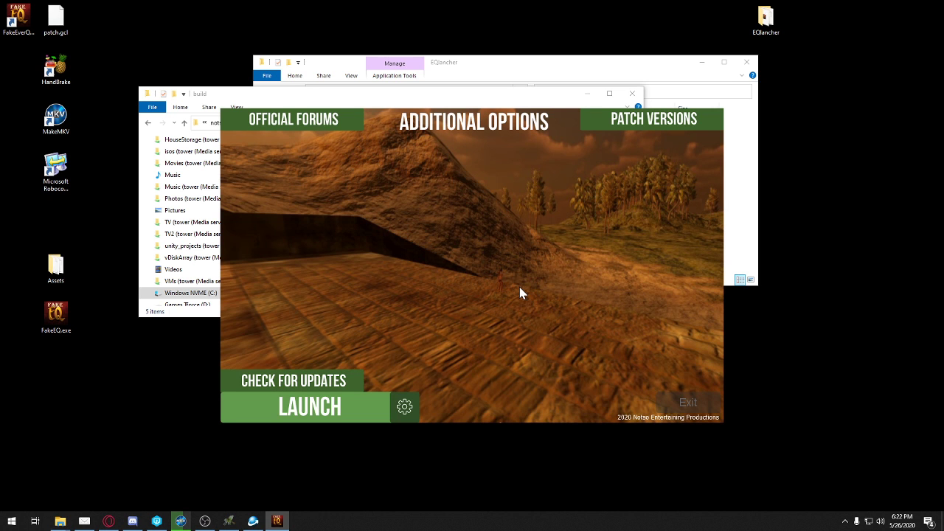
- Check for game updates, accept patching now, and dismiss the Patching Complete notice
left_click(292, 381)
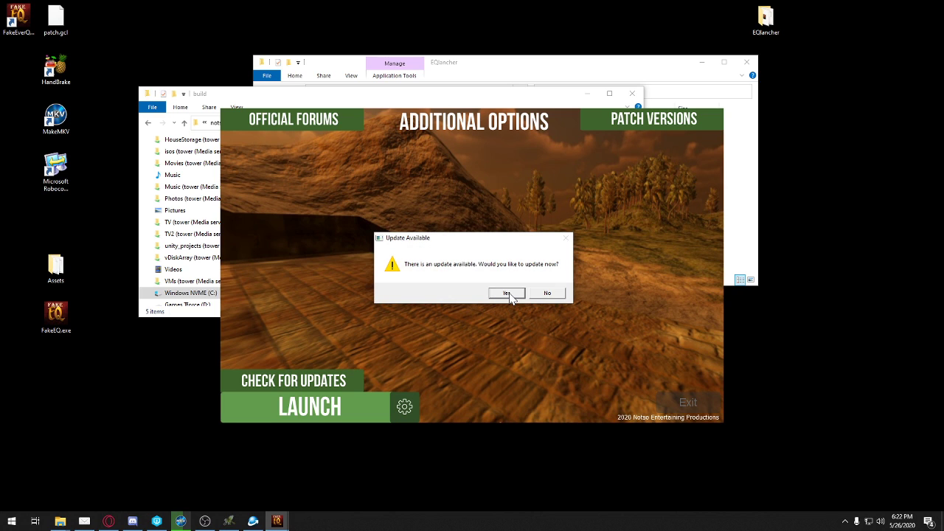
left_click(506, 292)
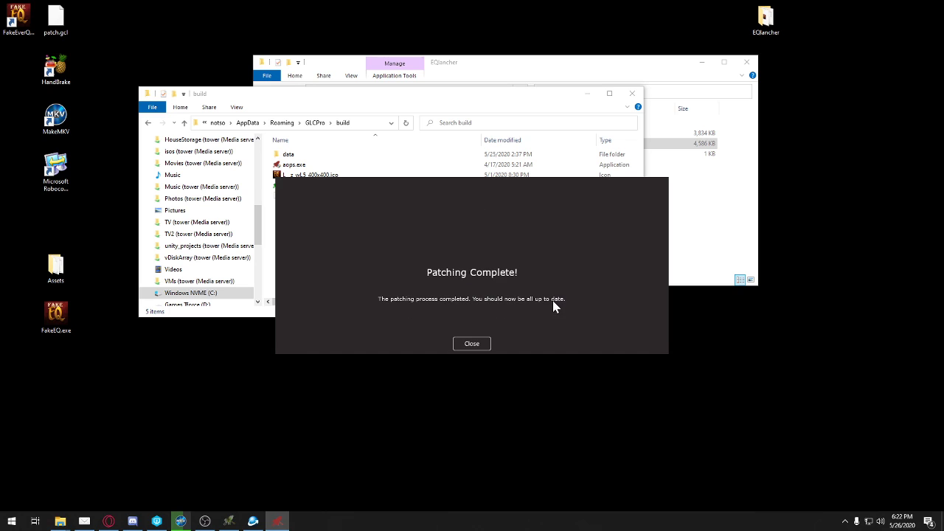
mouse_move(564, 297)
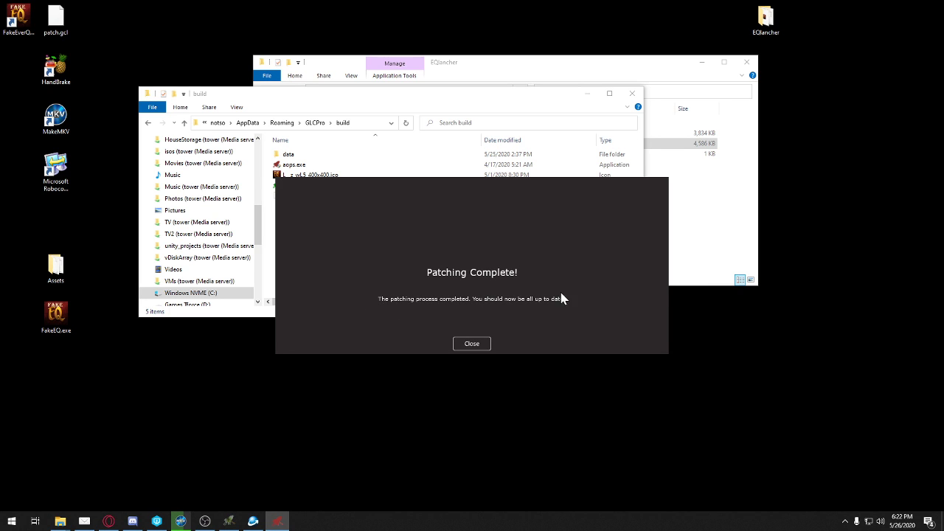
mouse_move(430, 308)
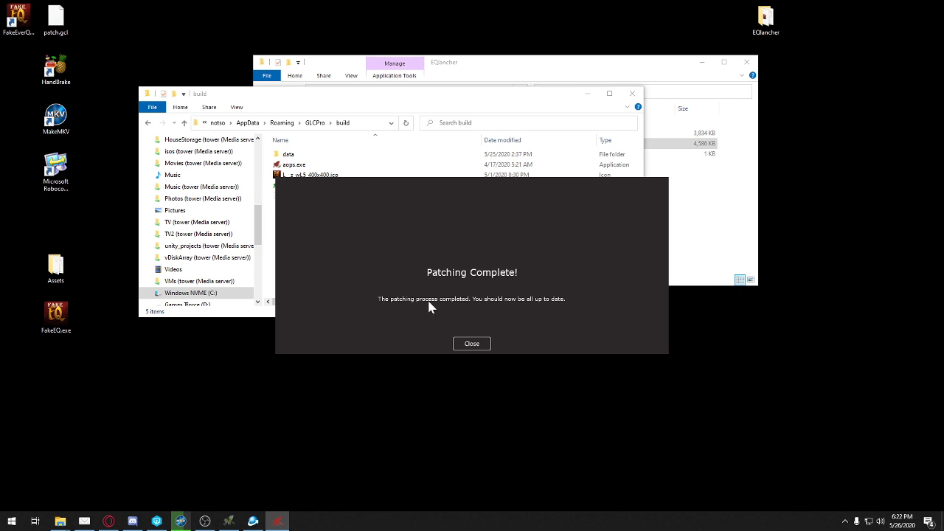
mouse_move(457, 313)
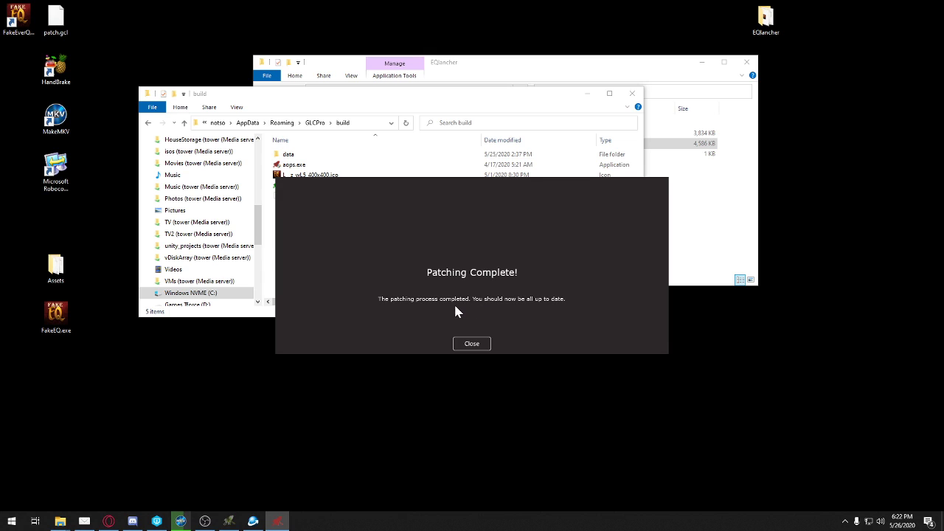
mouse_move(510, 310)
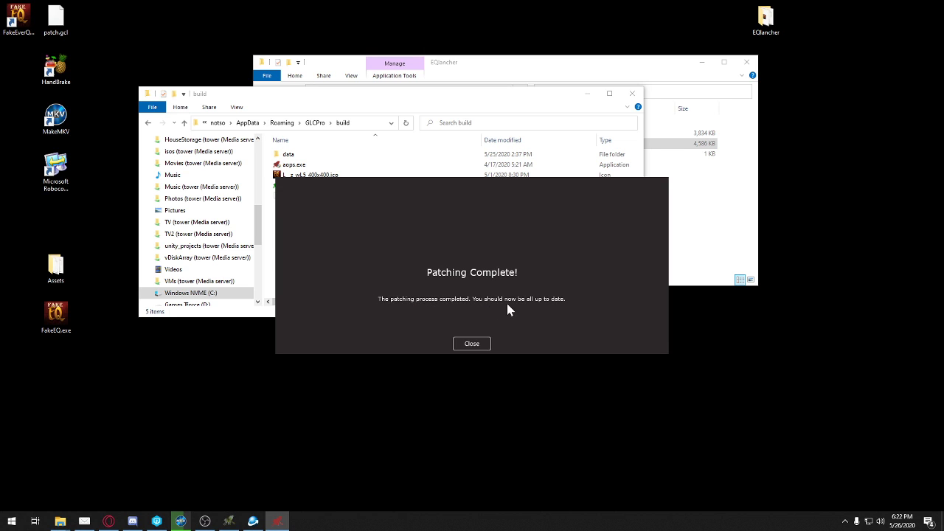
mouse_move(676, 298)
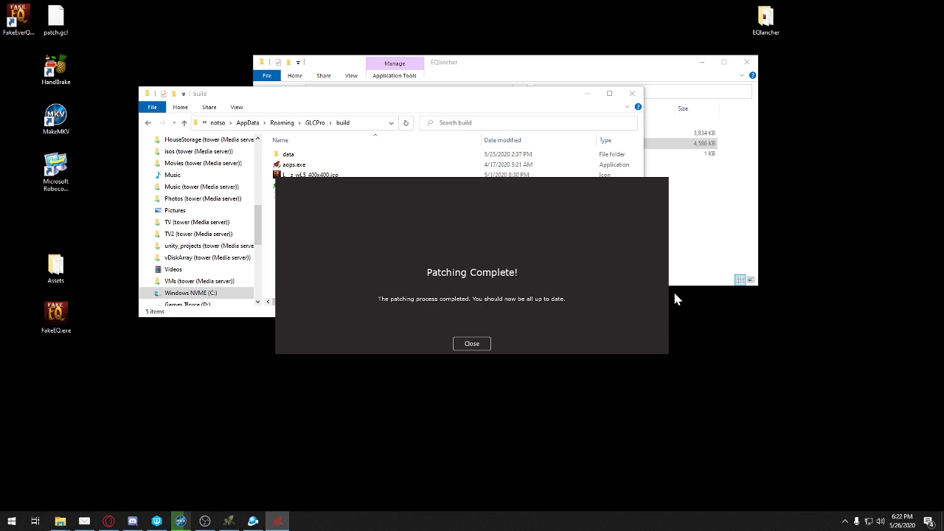
mouse_move(519, 325)
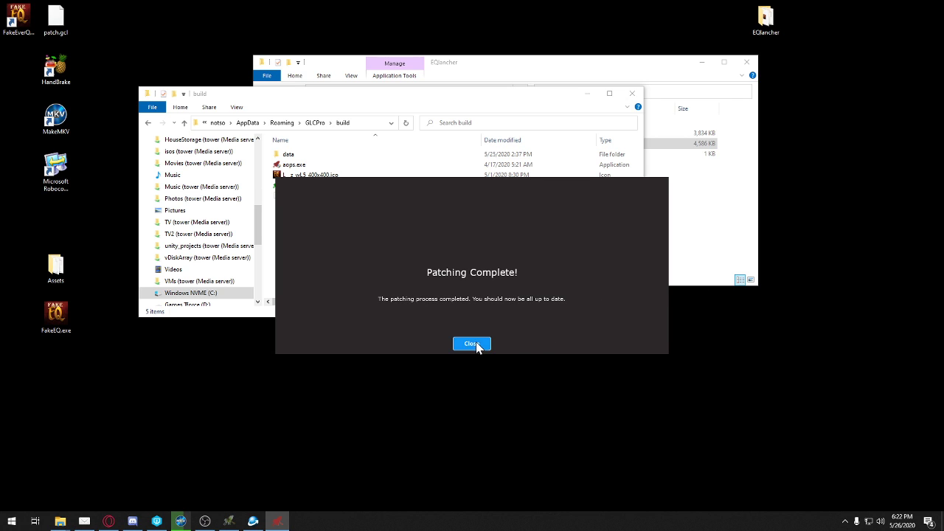
left_click(472, 344)
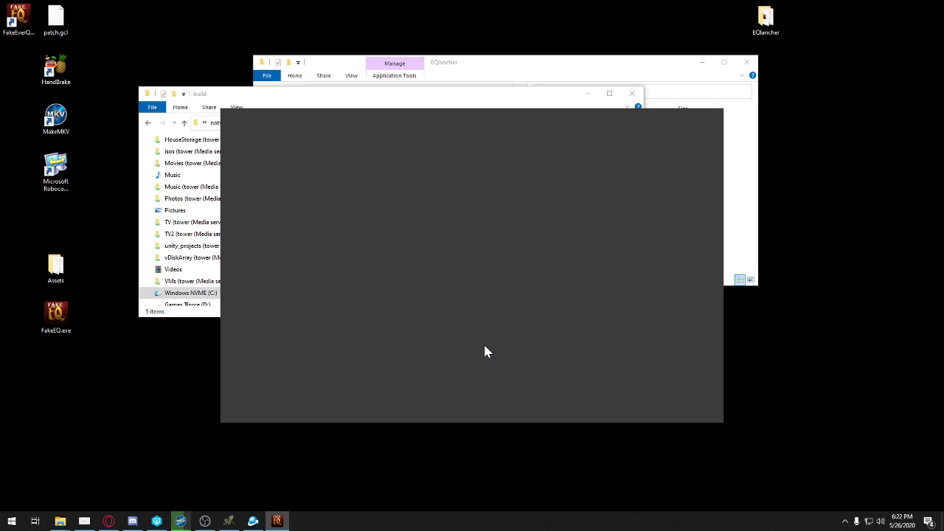
mouse_move(483, 344)
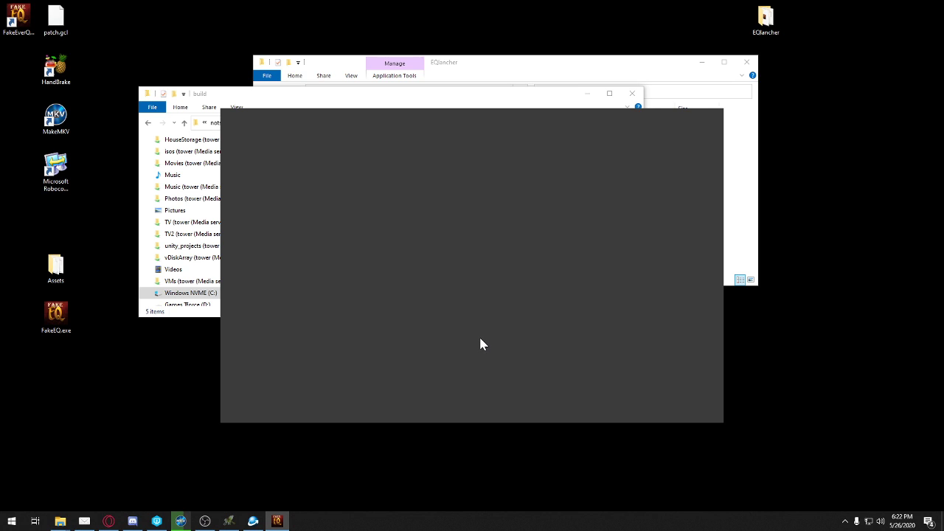
mouse_move(477, 333)
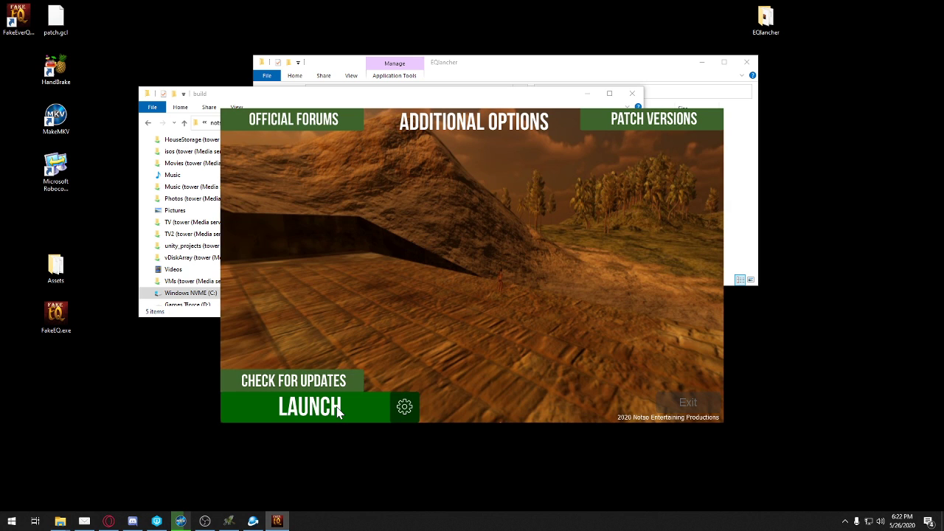
- Launch the game from FakeEverQuest Launcher to reach the EverQuest login screen
left_click(310, 407)
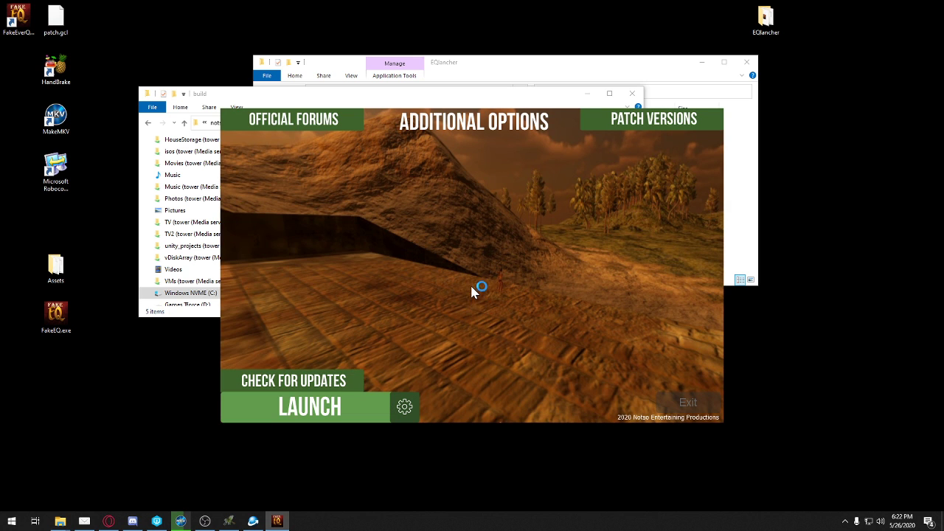
left_click(310, 407)
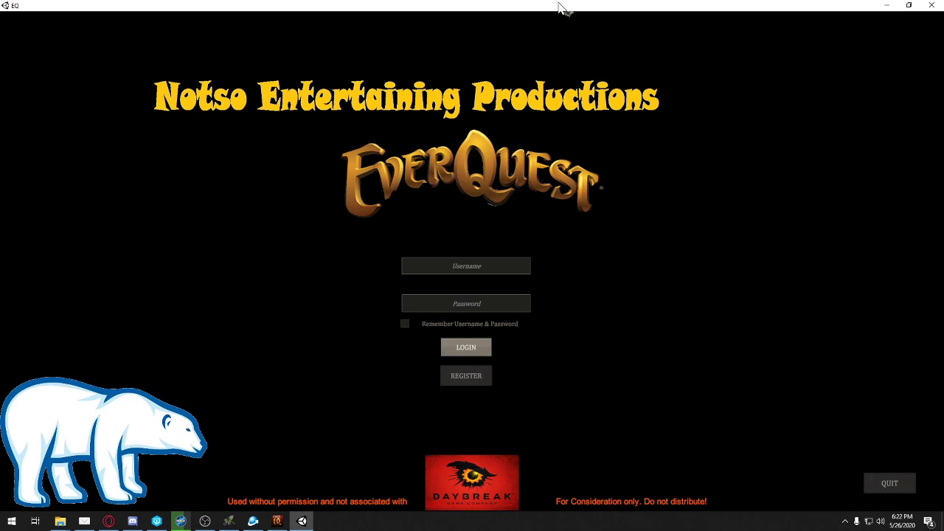
mouse_move(780, 465)
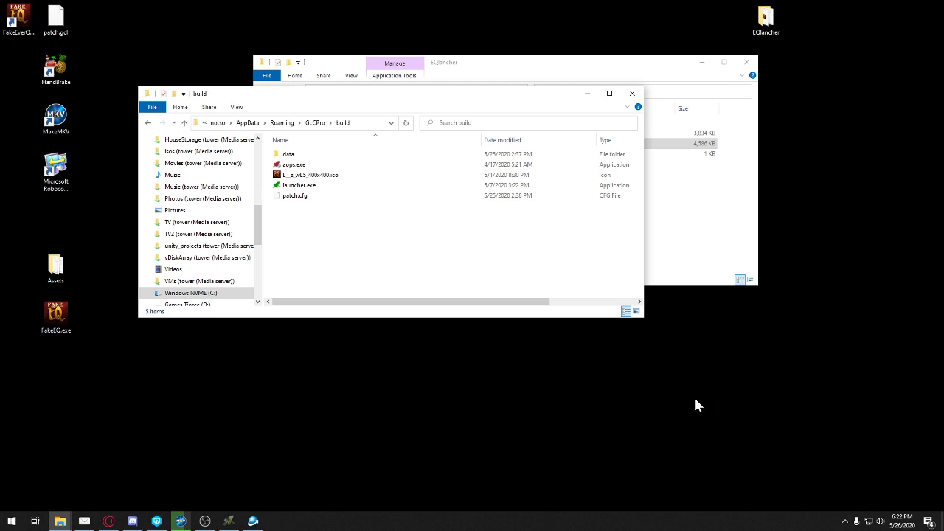
mouse_move(322, 241)
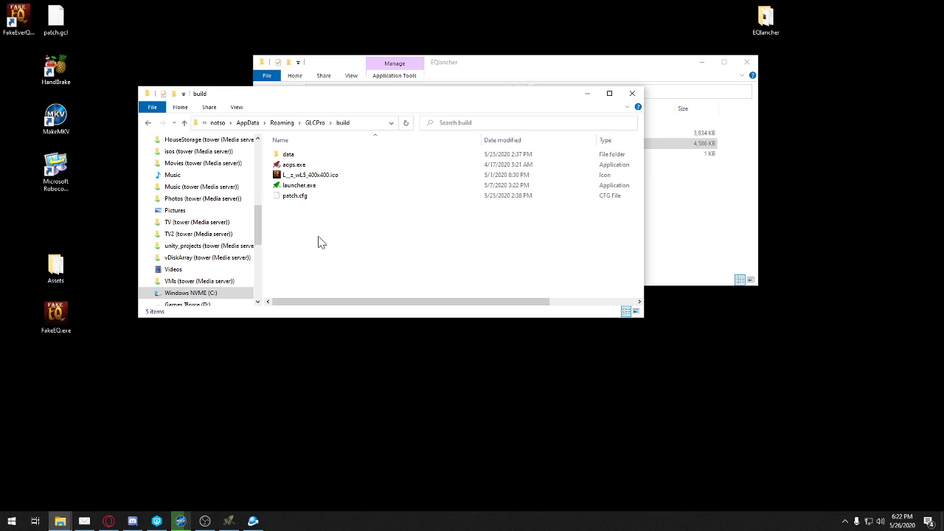
- Browse the Start Menu's installed-apps list down toward Resource Hacker
left_click(56, 317)
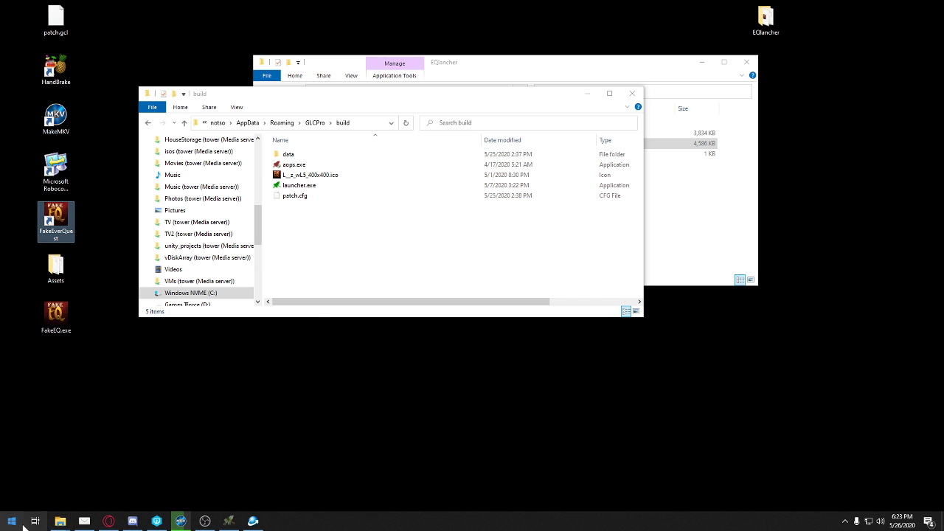
left_click(12, 522)
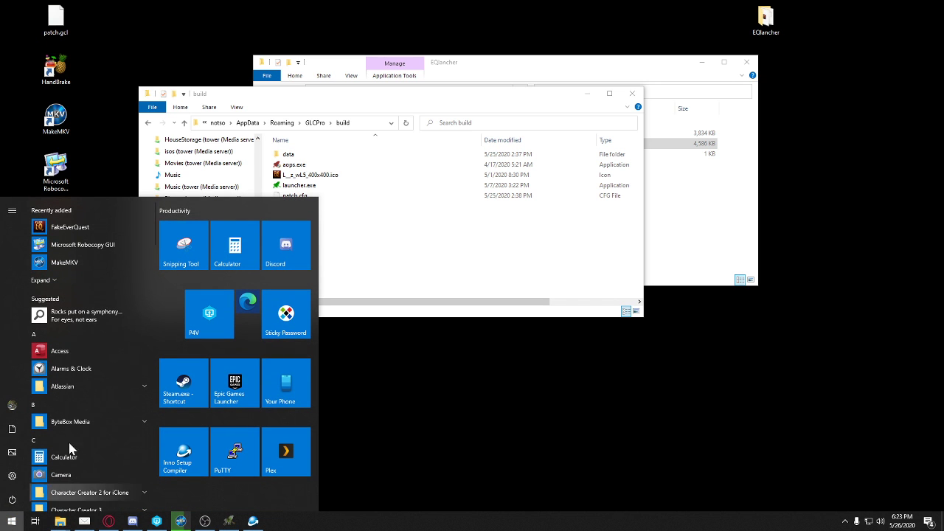
scroll("down", 3)
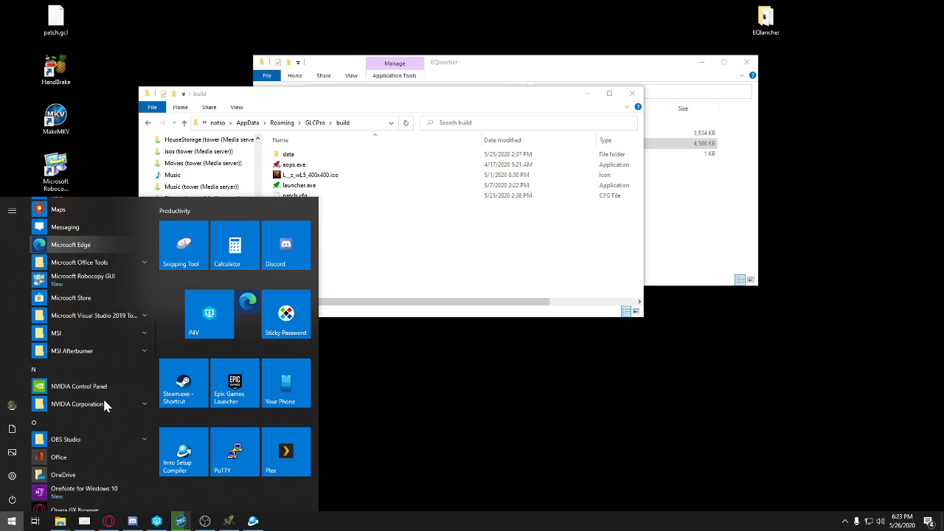
scroll("down", 3)
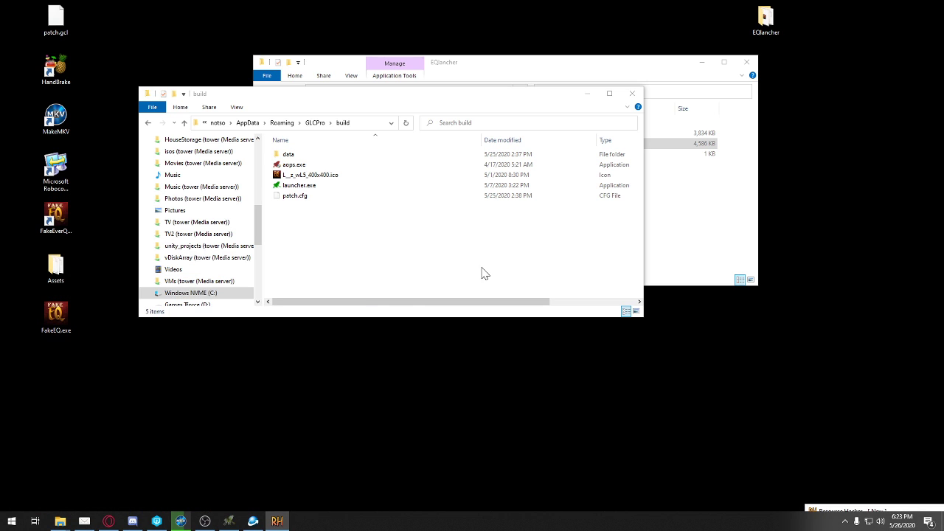
mouse_move(489, 274)
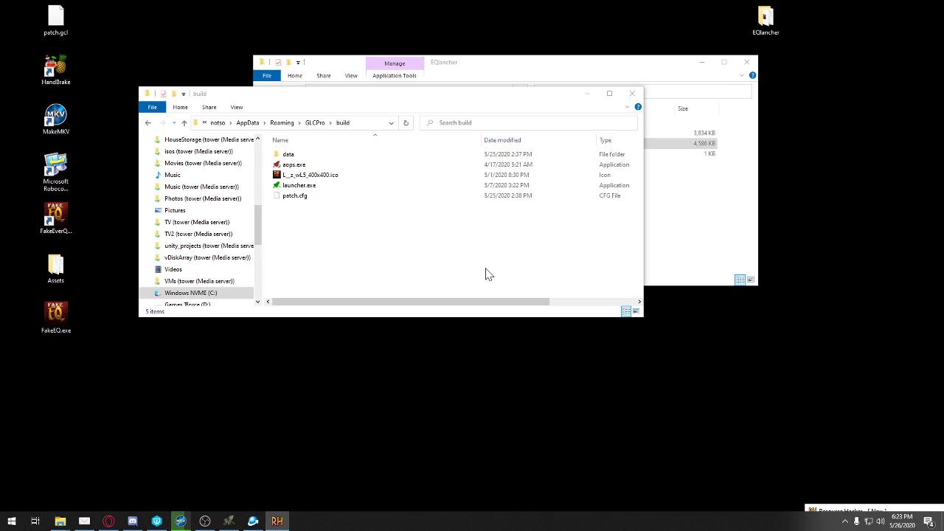
mouse_move(457, 269)
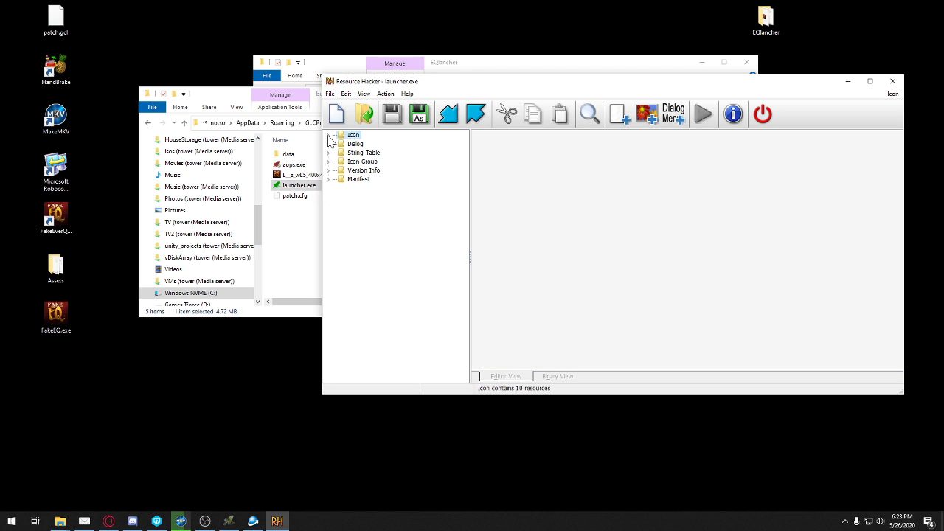
- Replace launcher.exe's icon group with the FakeEQ .ico file from the data folder
right_click(353, 135)
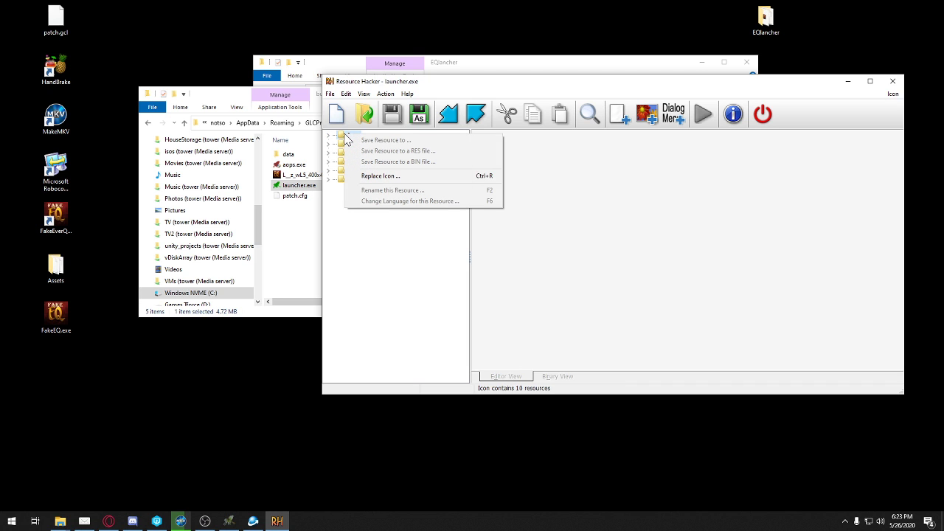
left_click(380, 176)
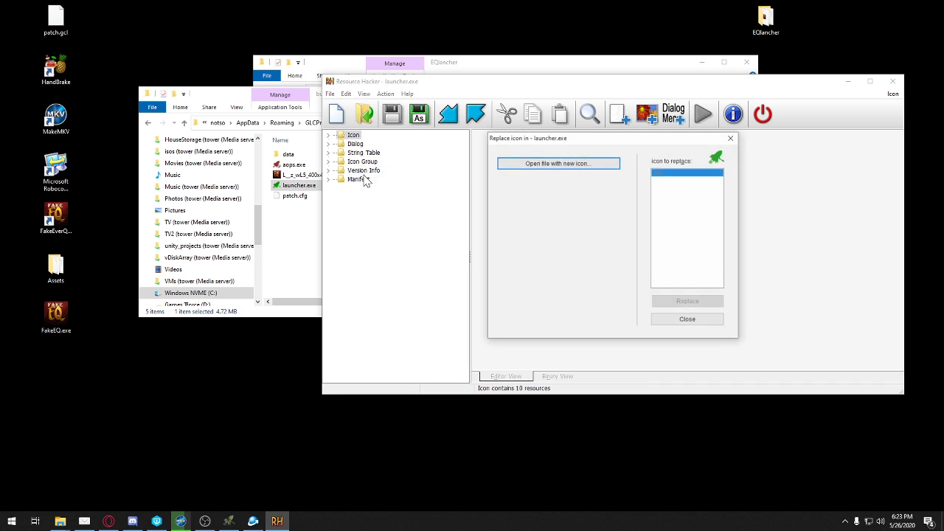
left_click(557, 162)
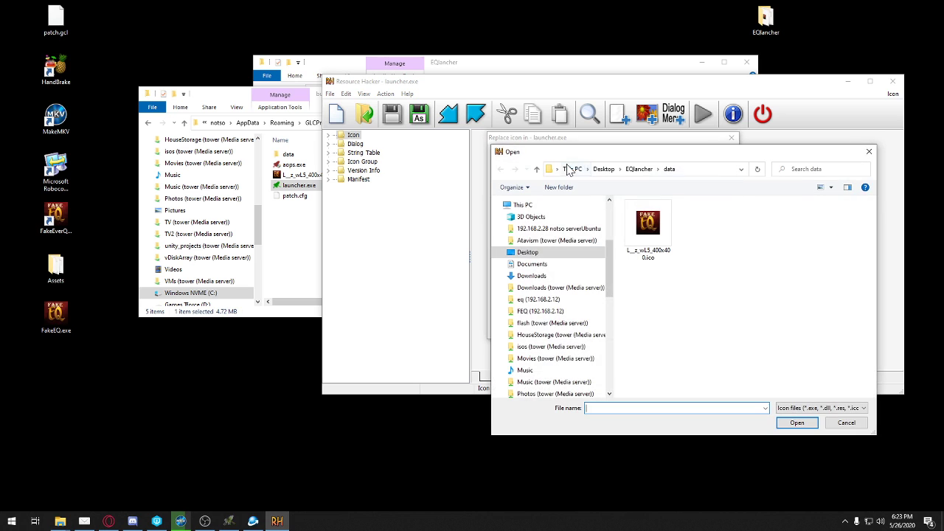
left_click(647, 222)
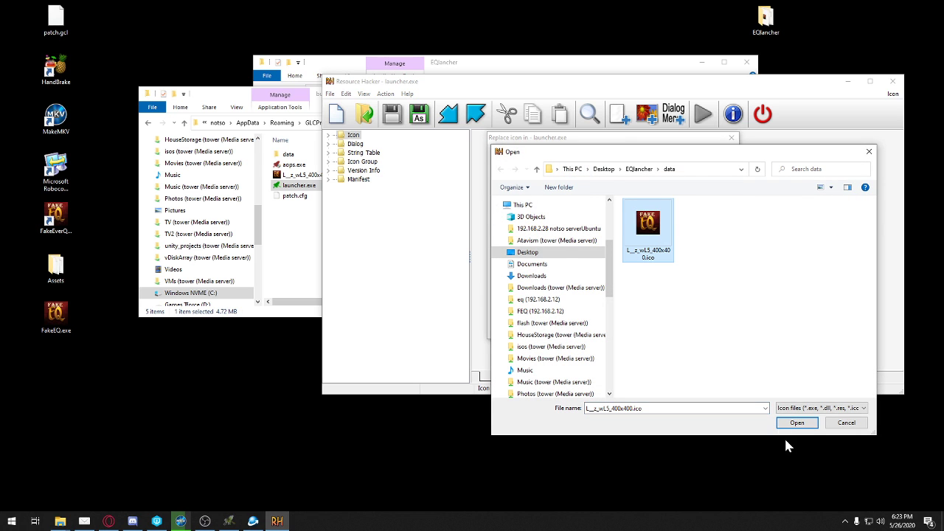
left_click(796, 422)
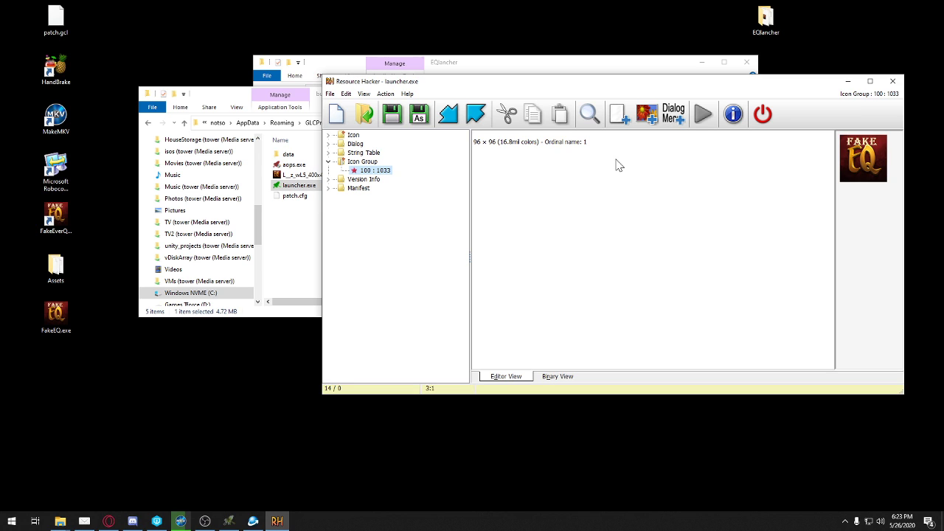
mouse_move(607, 183)
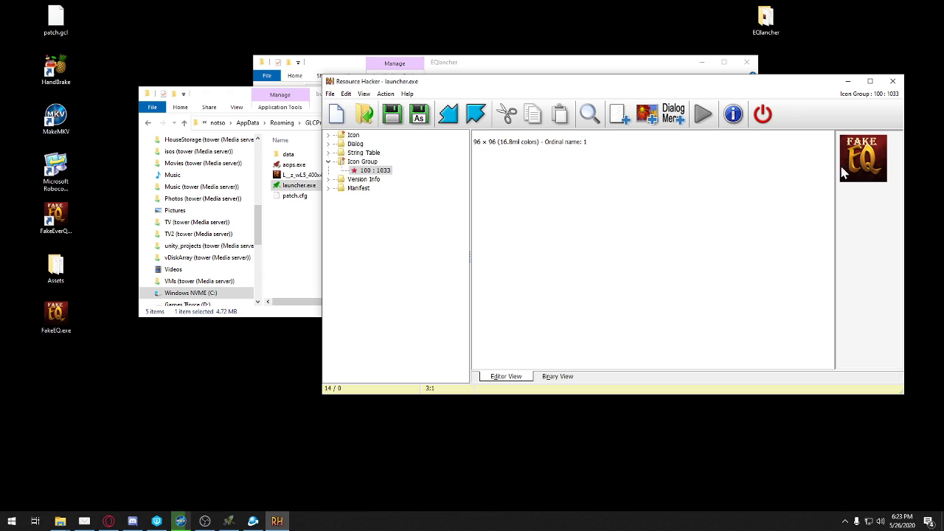
mouse_move(867, 174)
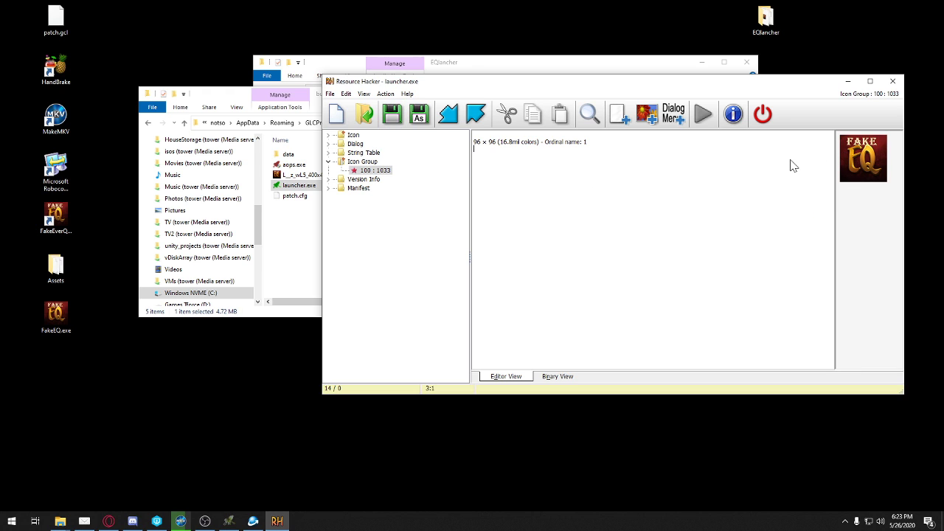
mouse_move(624, 191)
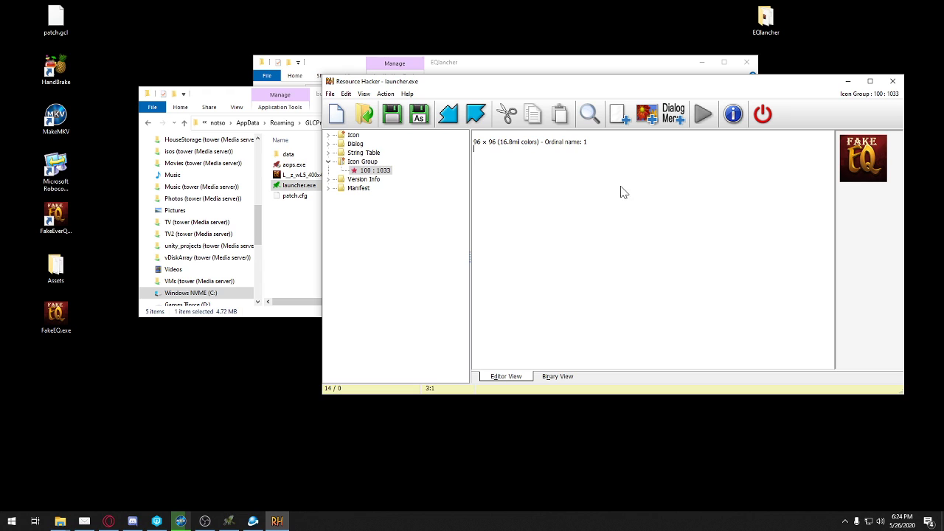
- Close launcher.exe in Resource Hacker and confirm the save-changes prompt
left_click(298, 186)
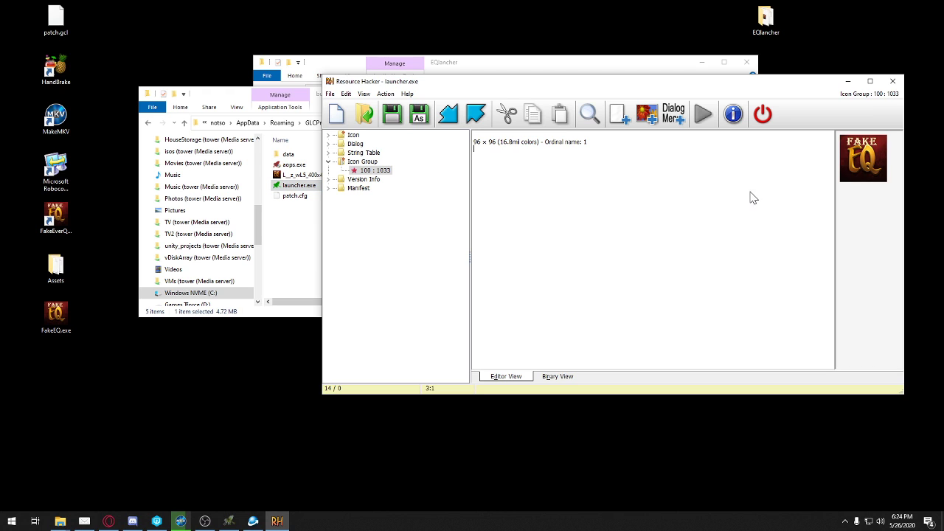
mouse_move(746, 187)
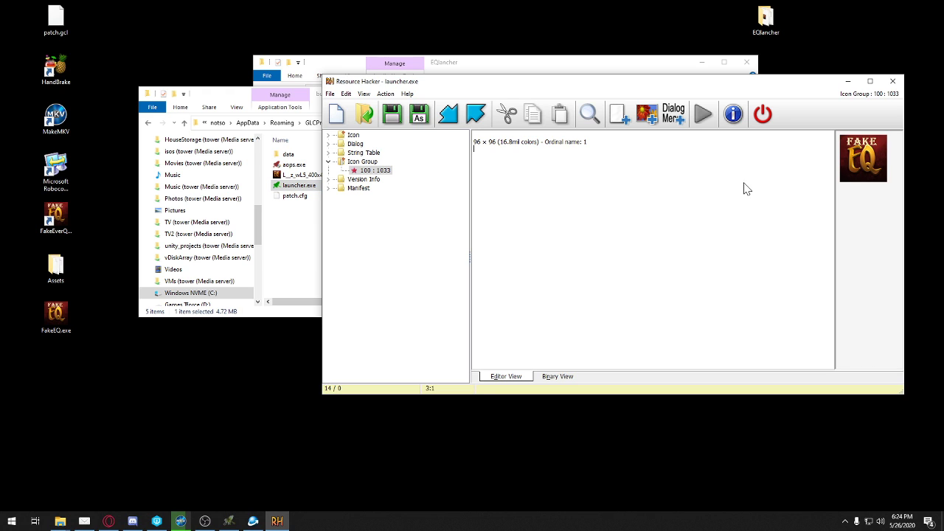
mouse_move(823, 93)
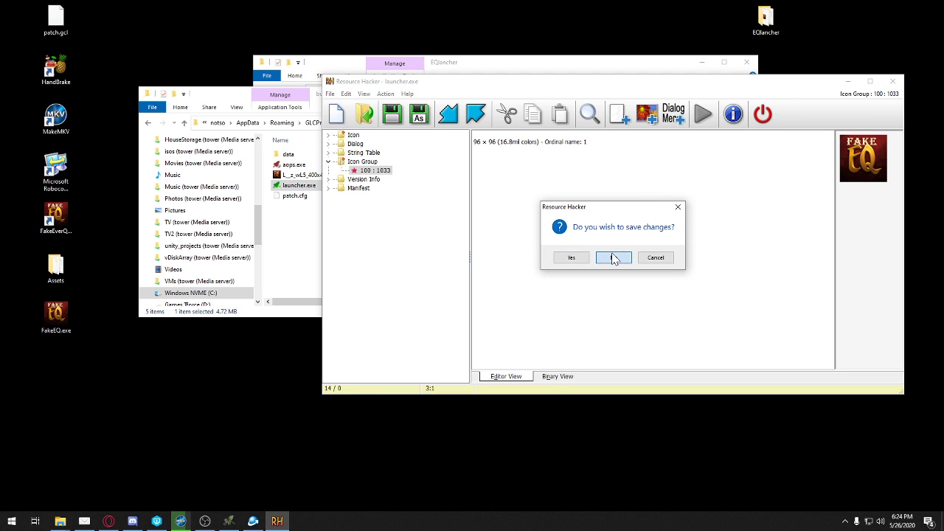
left_click(613, 256)
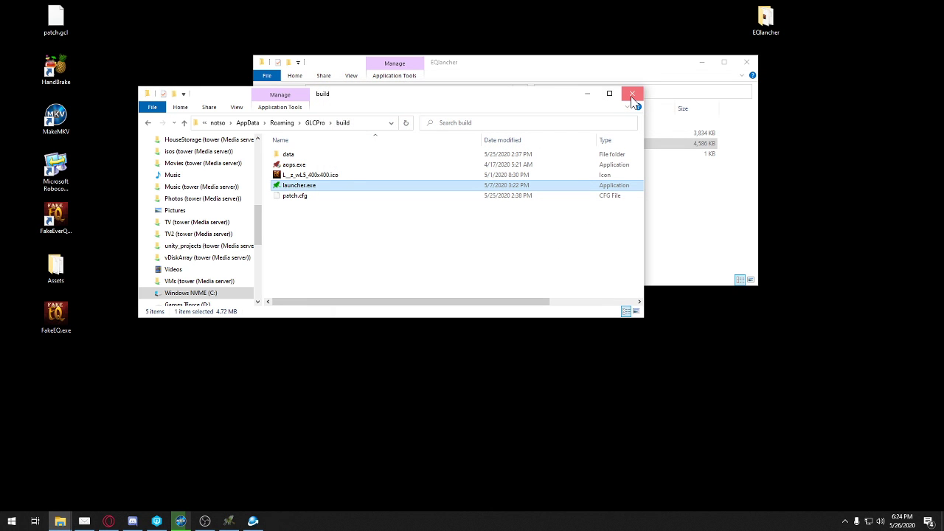